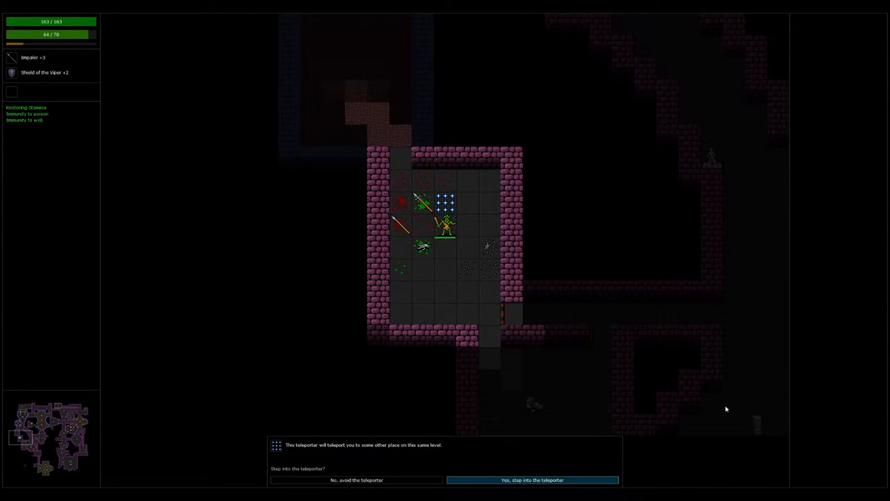
Step: Take Larium through the teleporter and out of the stair room until a Drow warrior appears
left_click(532, 480)
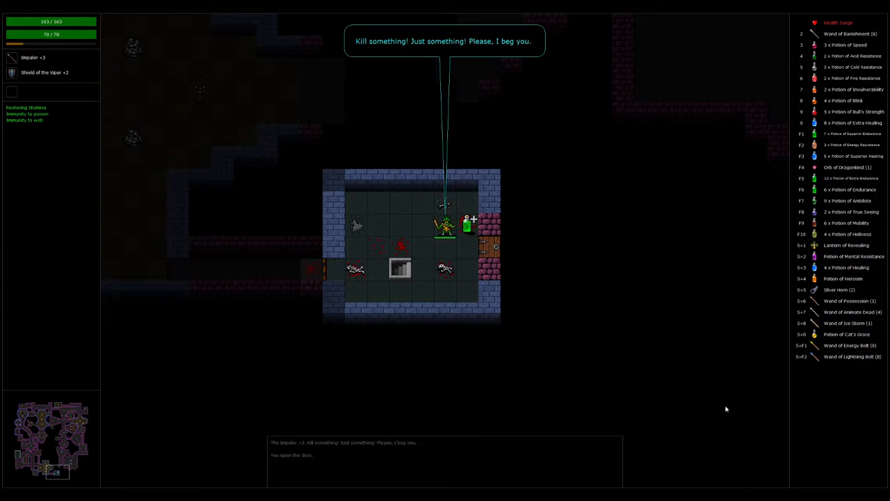
key("right")
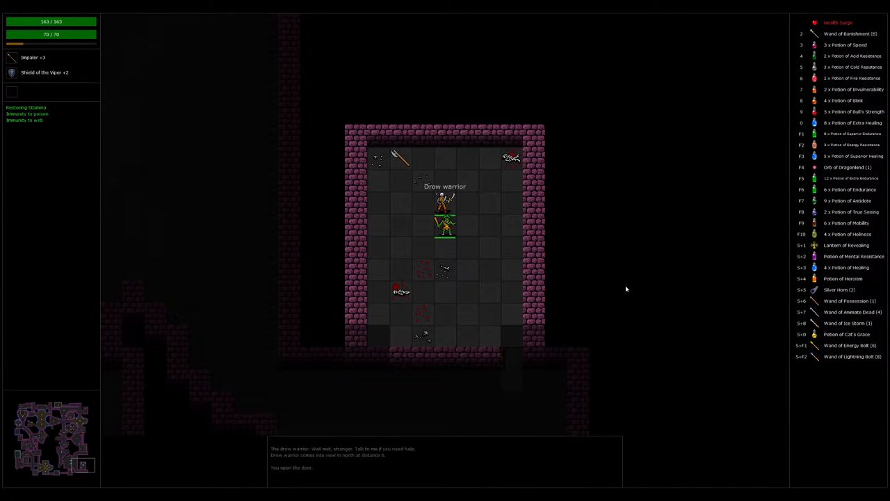
Step: Recruit the Drow warrior Nargyl as a companion and begin exchanging items with him
left_click(444, 201)
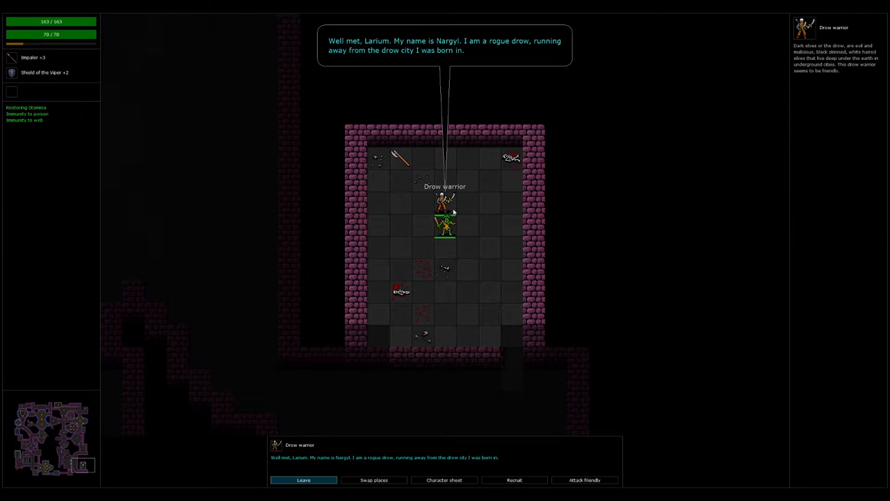
mouse_move(477, 271)
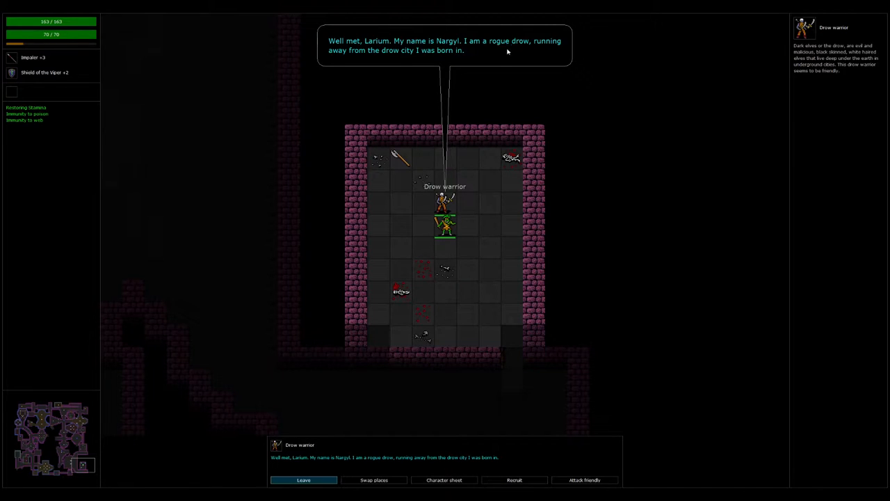
mouse_move(381, 275)
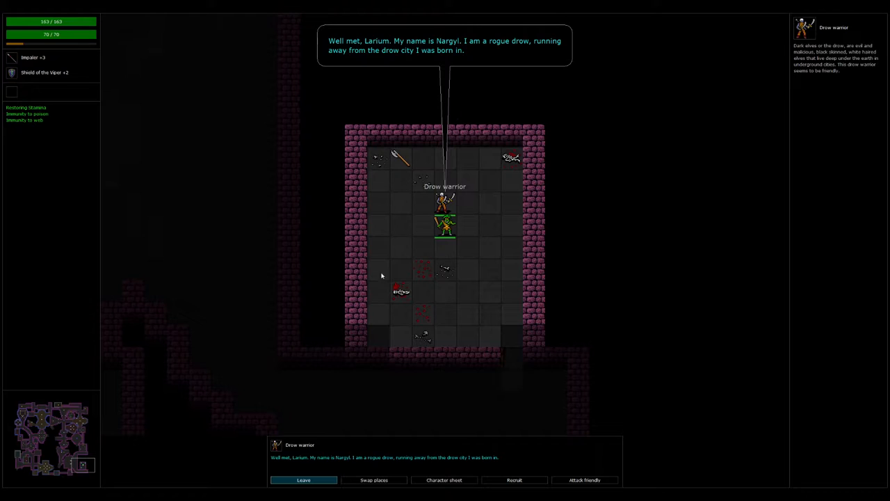
left_click(303, 480)
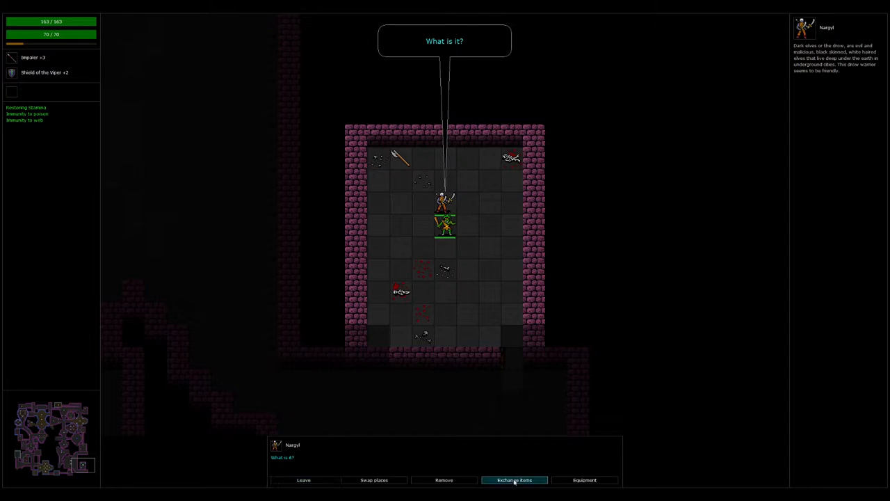
left_click(513, 480)
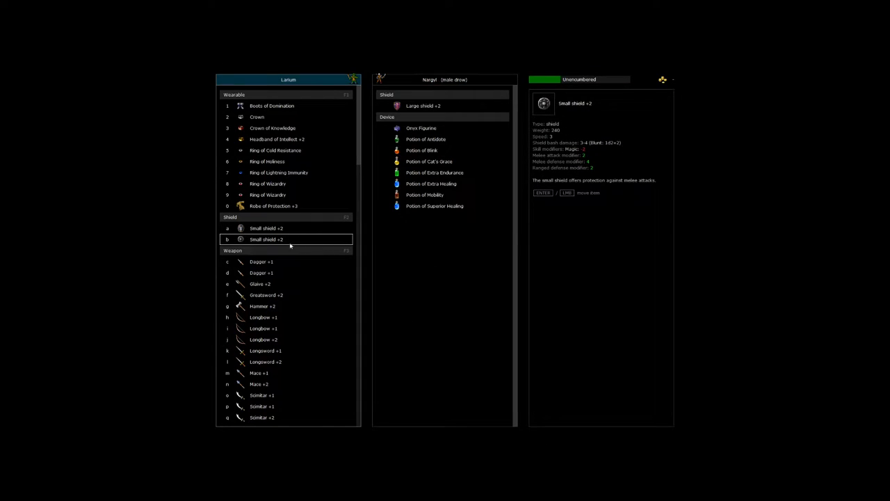
Step: Pass Nargyl a small shield and a scimitar from Larium's items
left_click(268, 194)
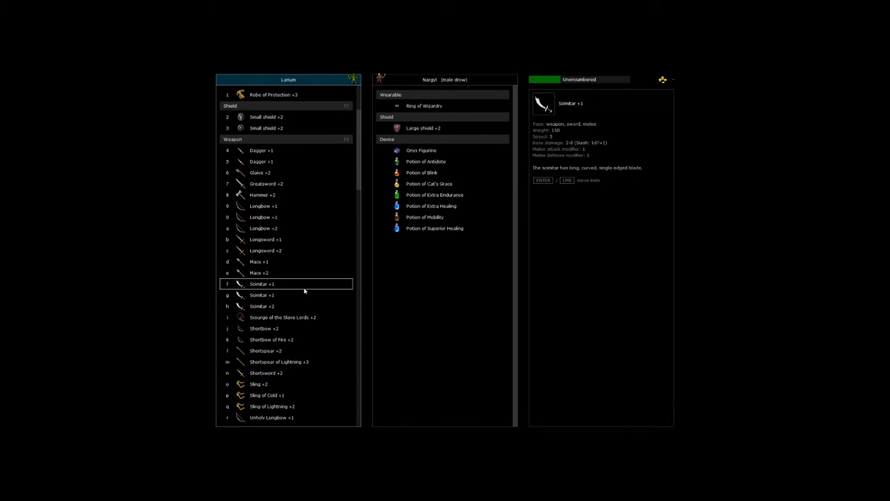
left_click(282, 317)
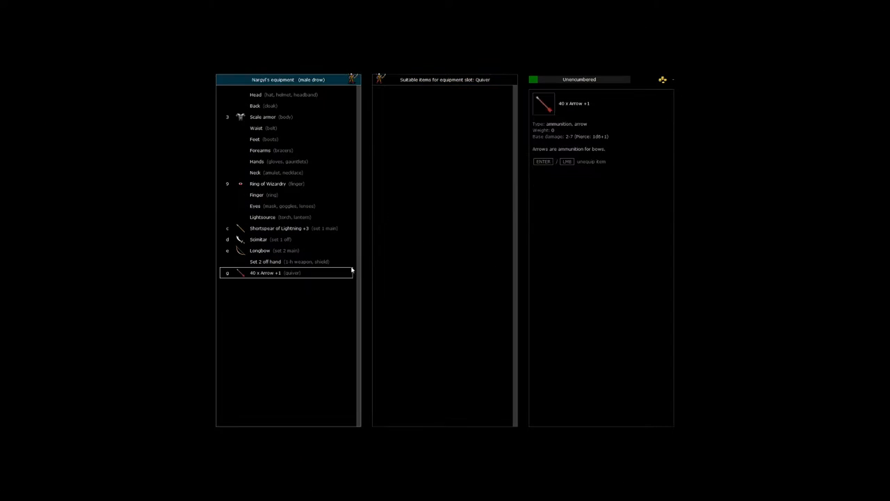
mouse_move(323, 279)
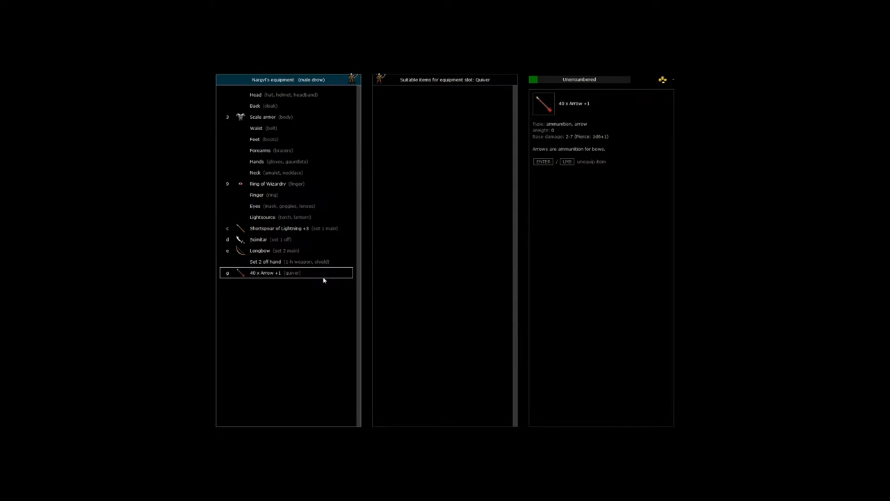
Step: Adjust Nargyl's quiver, Set 1 off hand and Set 2 main hand, then resume item exchange
left_click(285, 228)
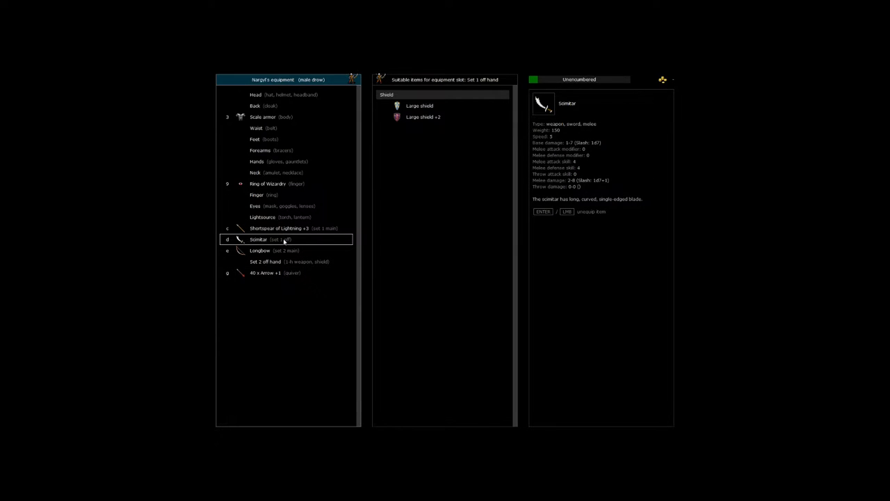
left_click(259, 250)
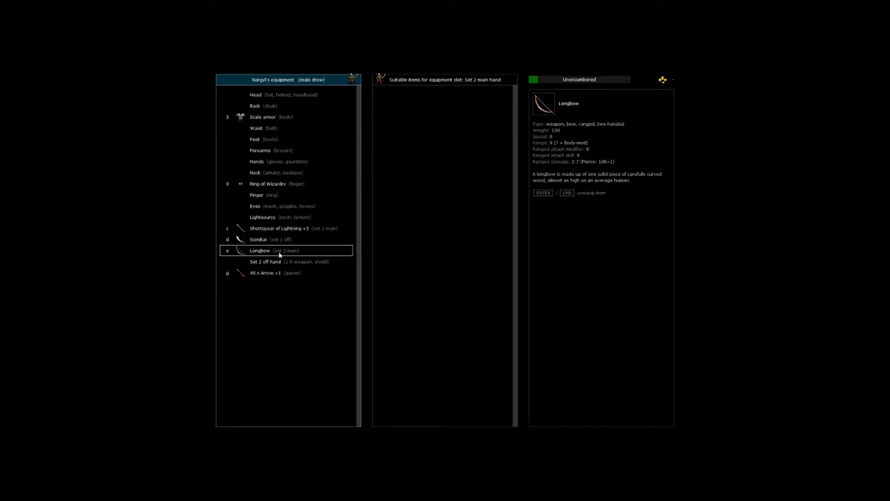
left_click(514, 480)
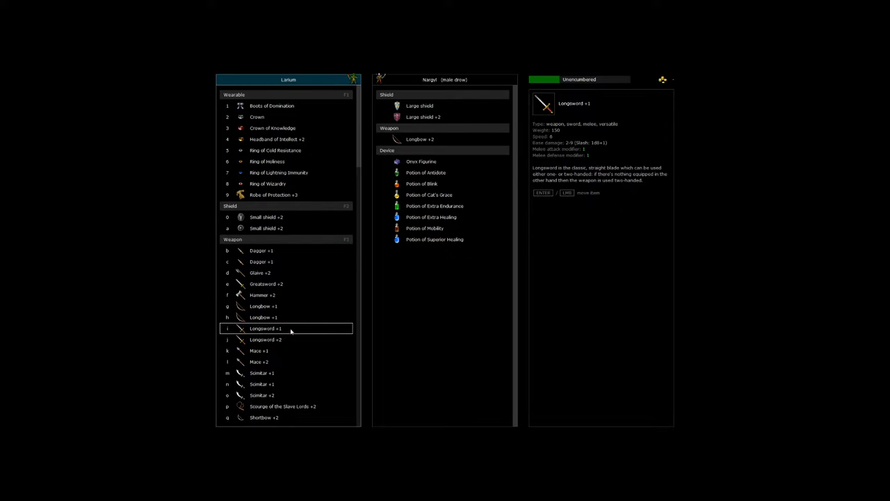
Step: Give Nargyl a weapon, then review Boots of Domination, the Crown and three rings
left_click(265, 362)
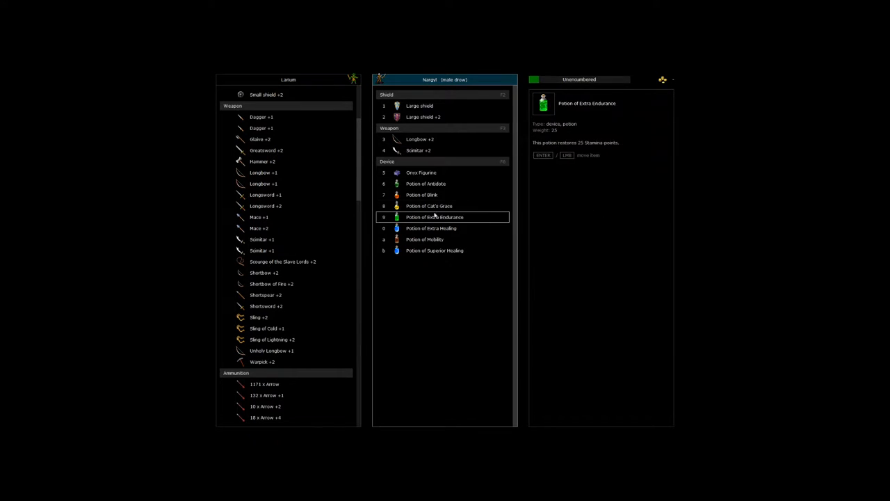
left_click(431, 228)
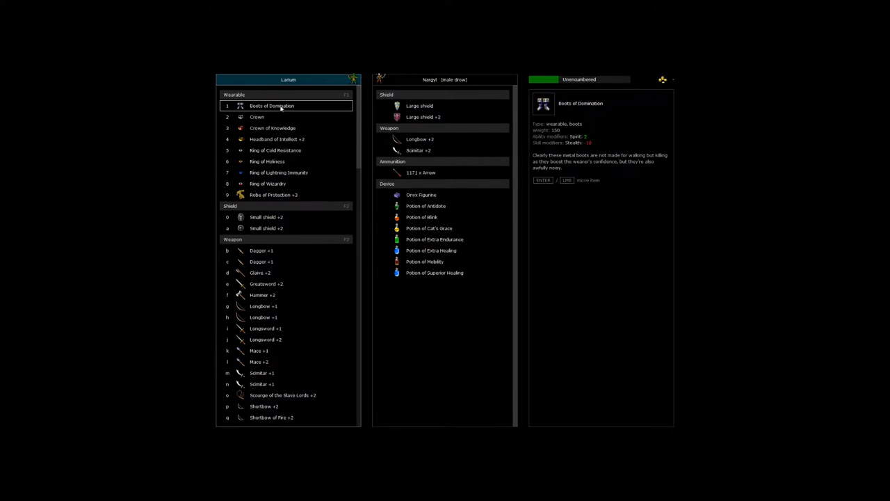
left_click(257, 116)
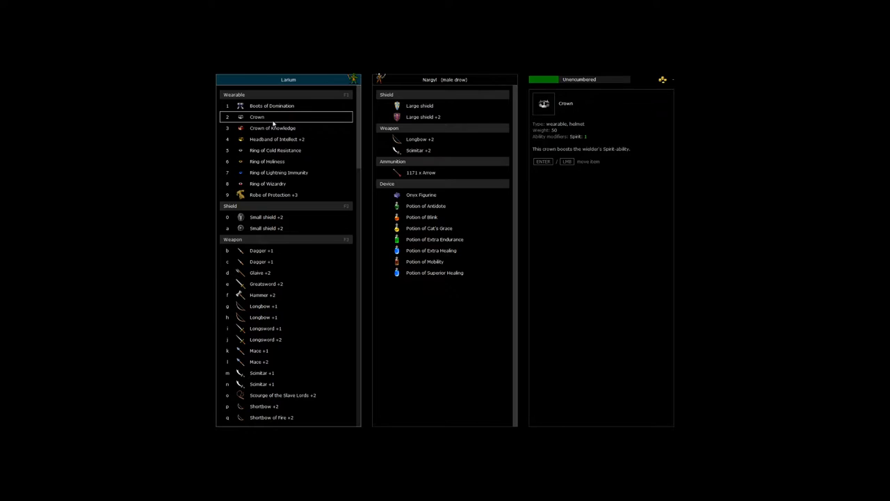
left_click(266, 162)
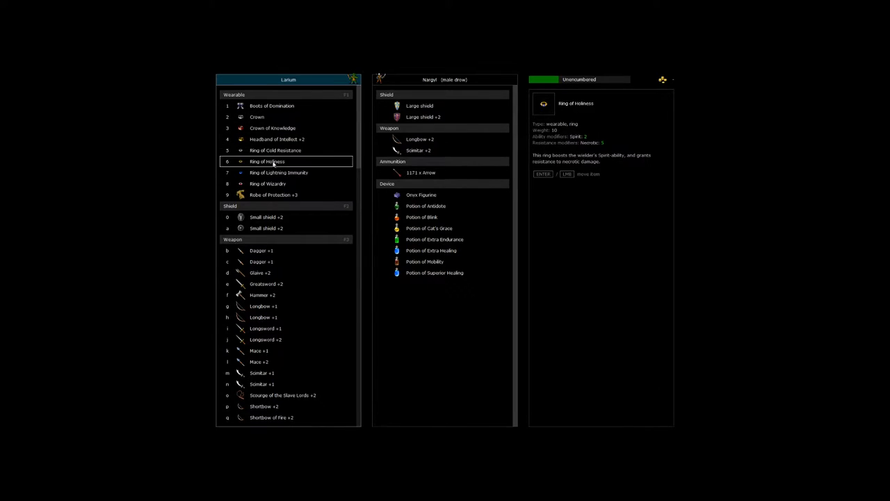
left_click(274, 150)
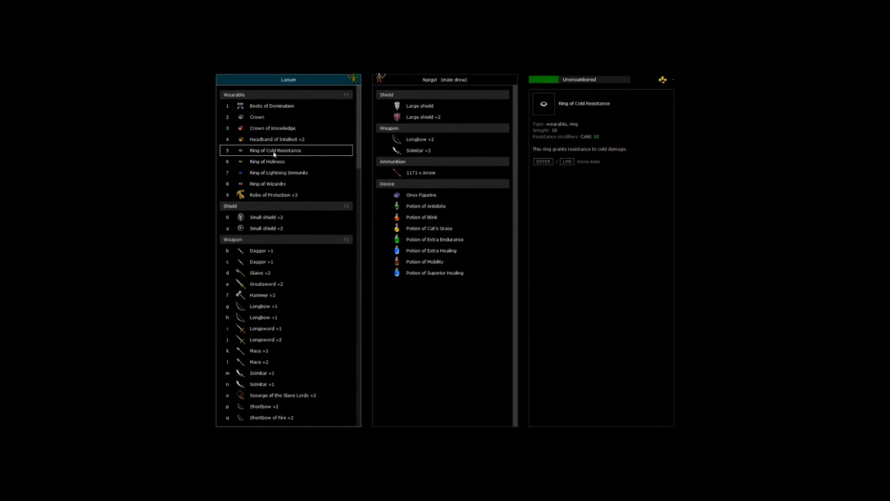
left_click(278, 173)
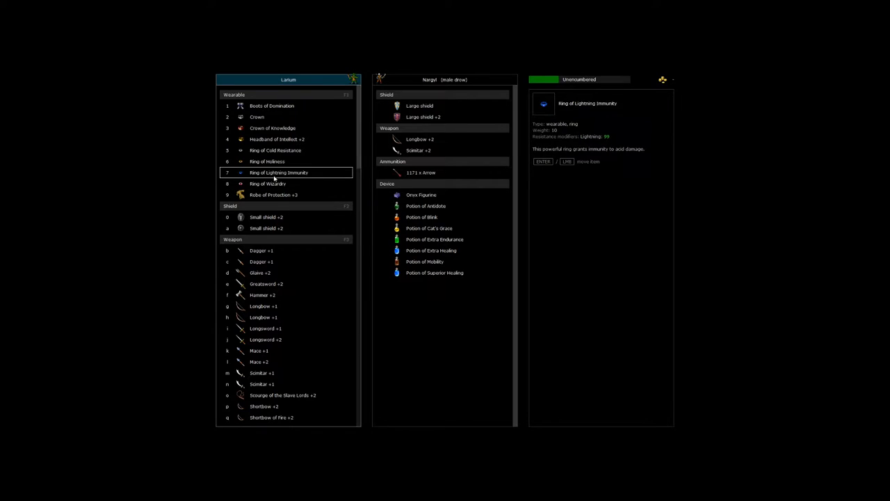
left_click(271, 106)
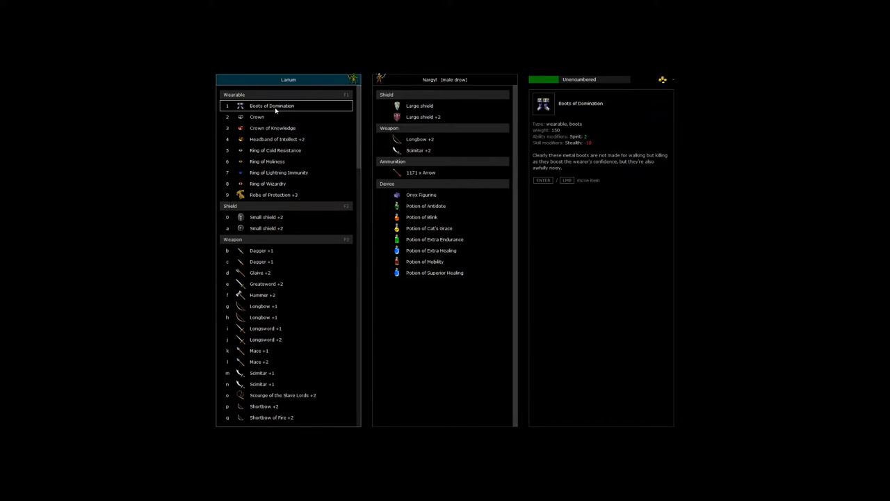
left_click(278, 251)
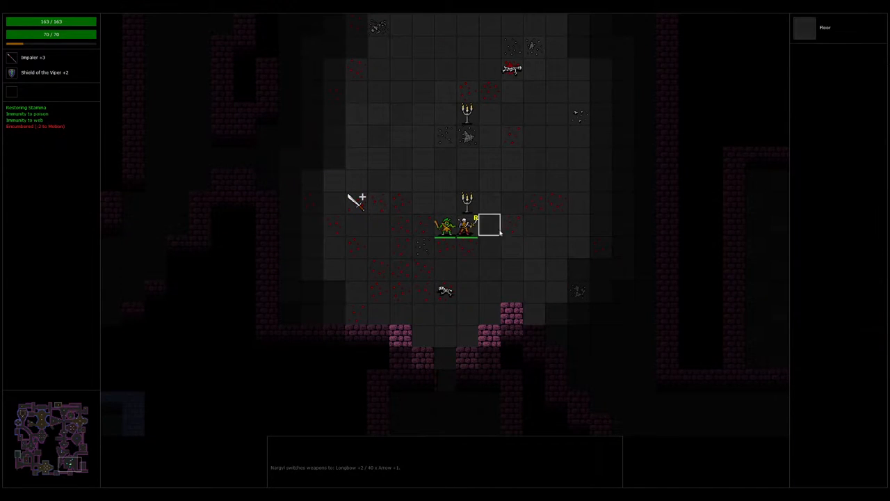
Step: End the conversation with Nargyl and lead the party to the Cardlo teleporter
left_click(443, 224)
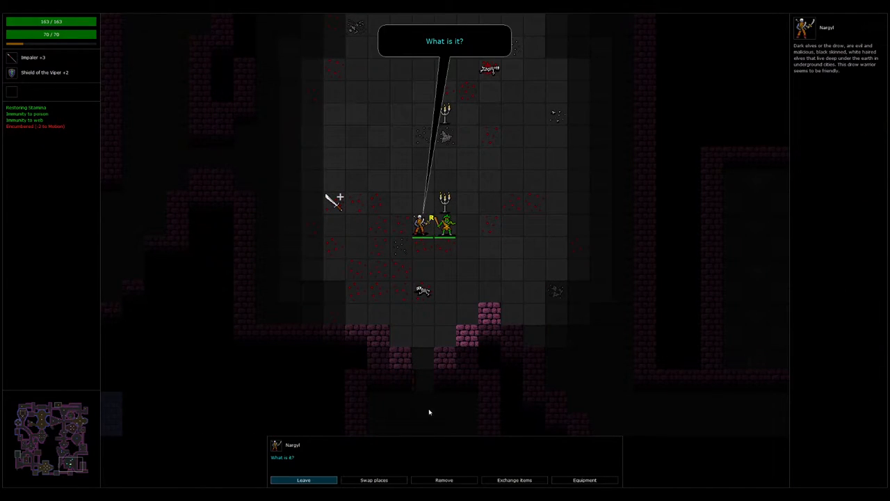
left_click(514, 479)
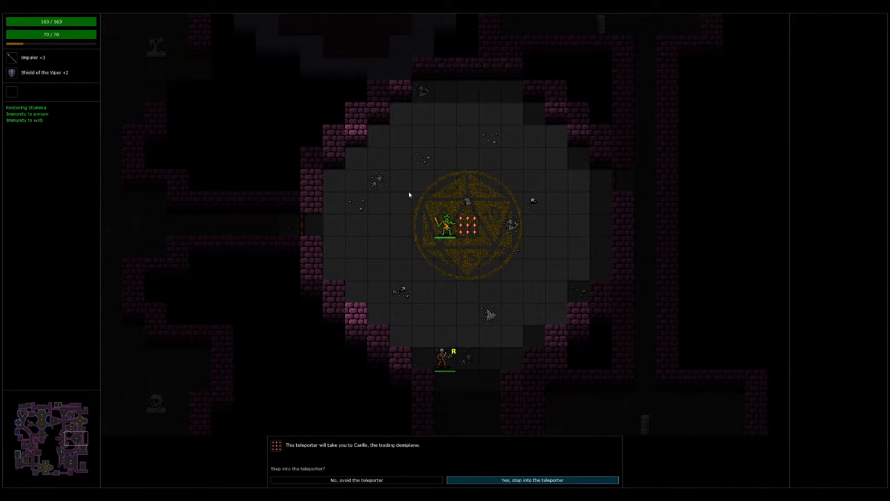
Step: Teleport into Cardlo with Nargyl and open the shop chest beside Larium
left_click(532, 480)
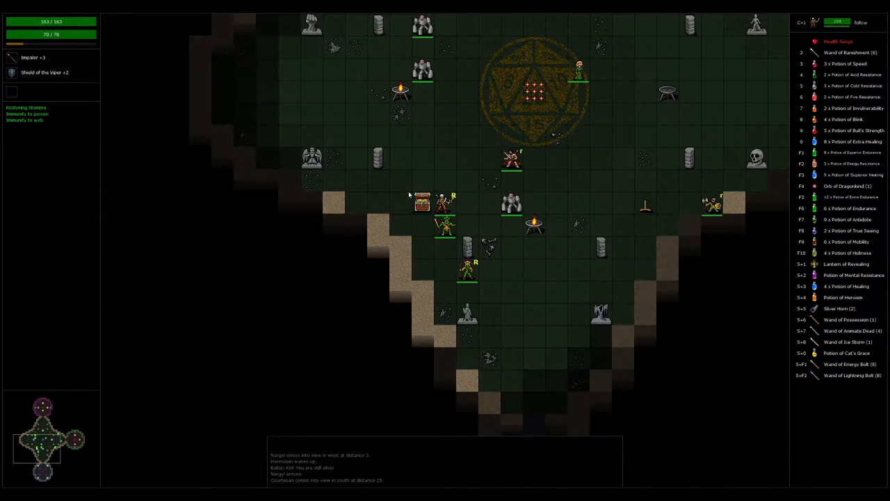
left_click(421, 202)
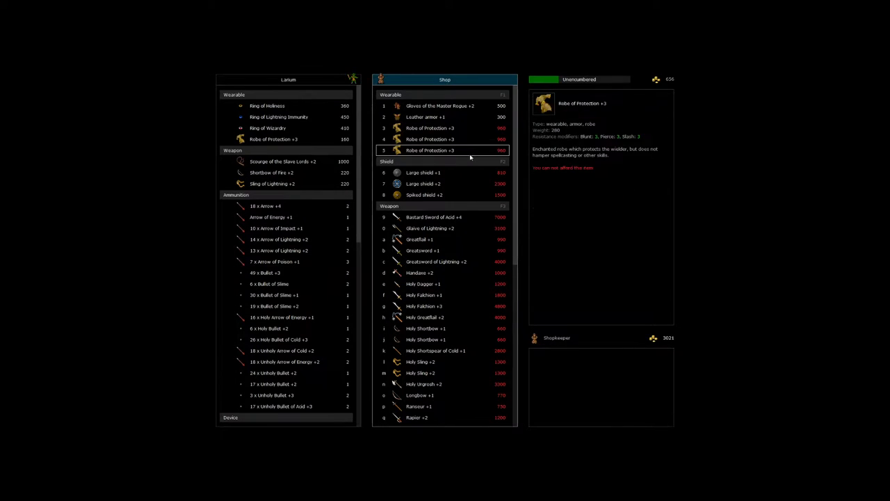
Step: Sell the Scourge of the Slave Lords +2 and Shortbow of Fire +2, raising gold to 2236
left_click(271, 171)
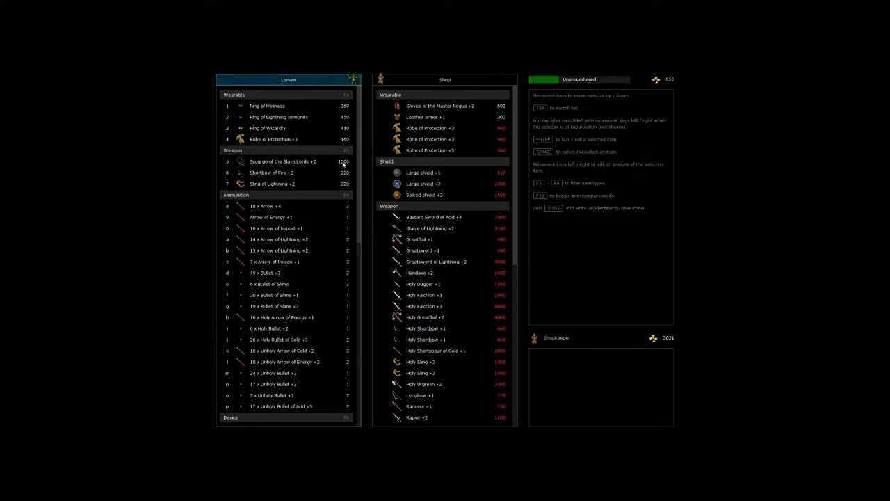
left_click(271, 172)
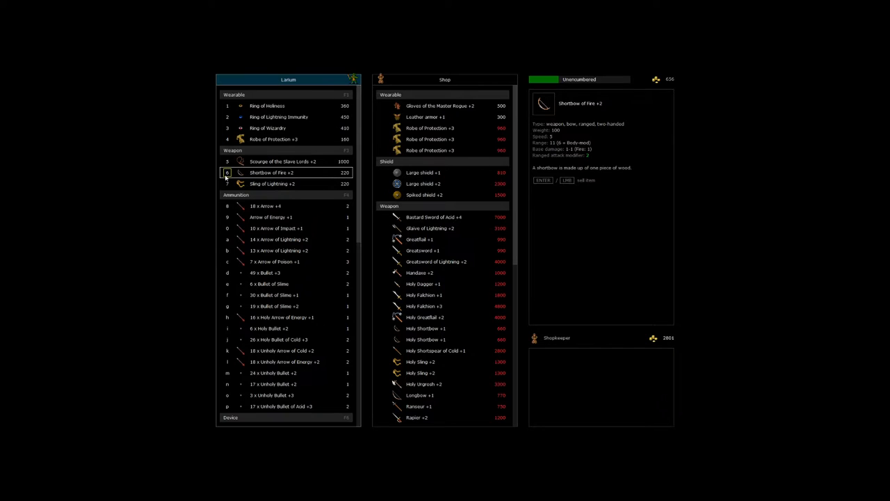
left_click(272, 183)
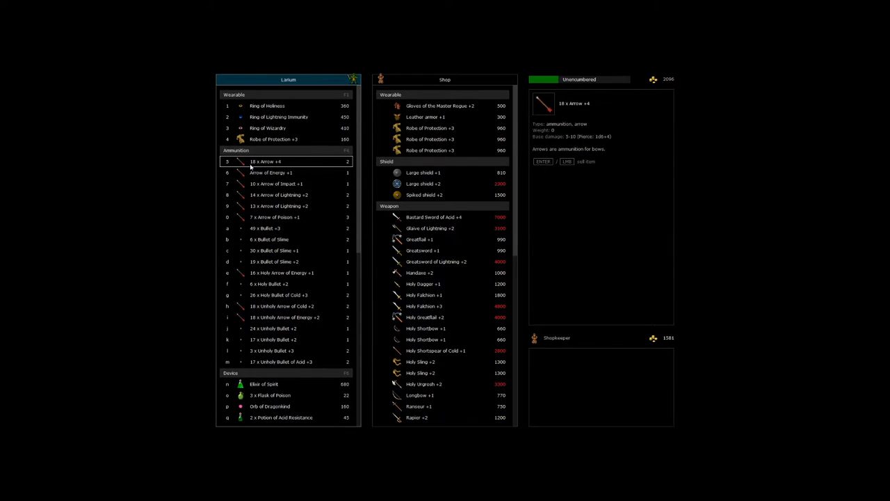
left_click(273, 138)
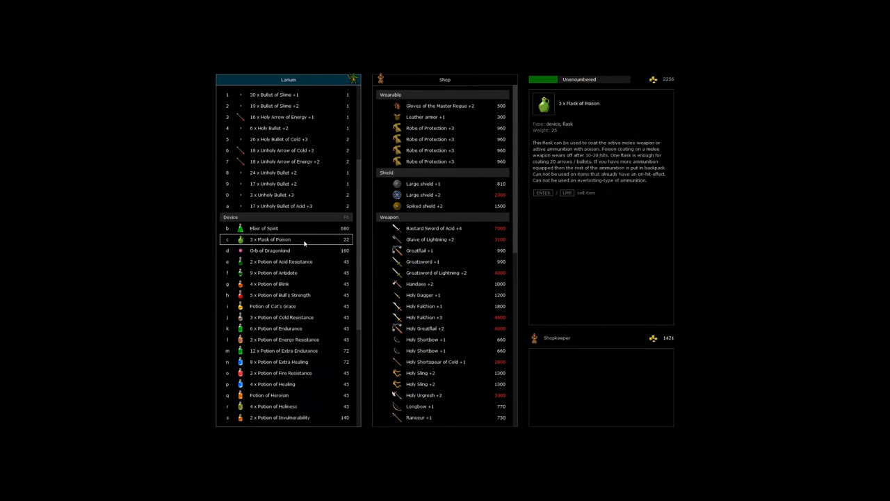
Step: Buy the Potion of Blink and Potion of Superior Endurance, leaving 566 gold
scroll("down", 3)
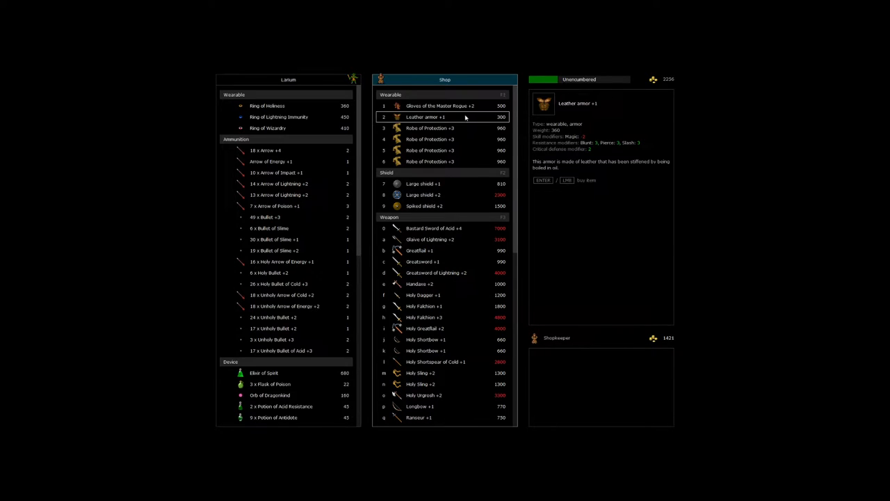
left_click(432, 228)
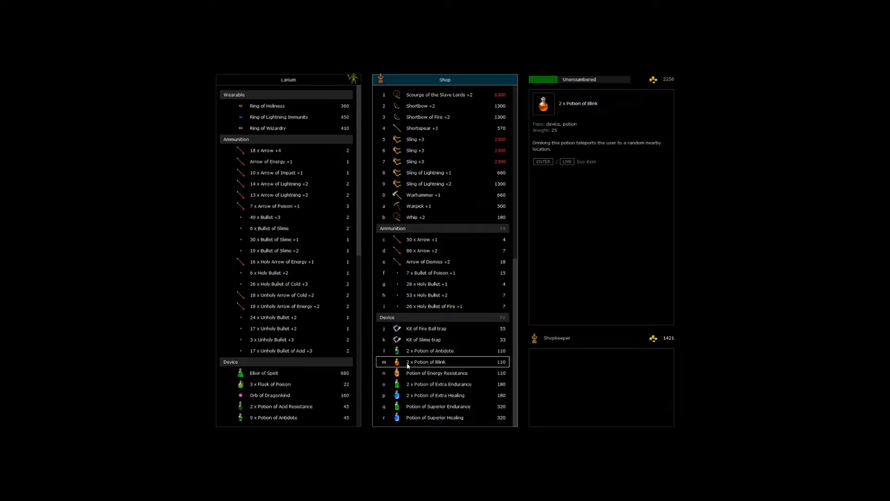
left_click(426, 361)
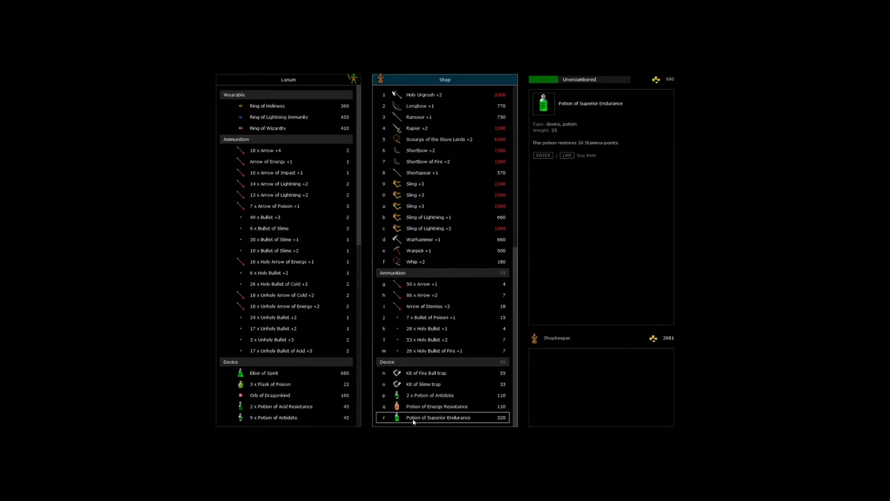
left_click(438, 417)
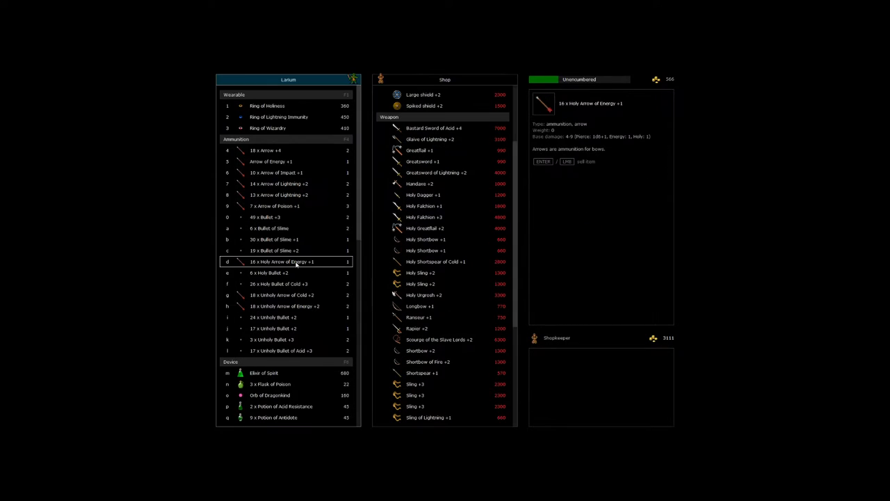
Step: Close the Cardlo trade and view Larium's equipment, inspecting the Ring of Wizardry
left_click(278, 116)
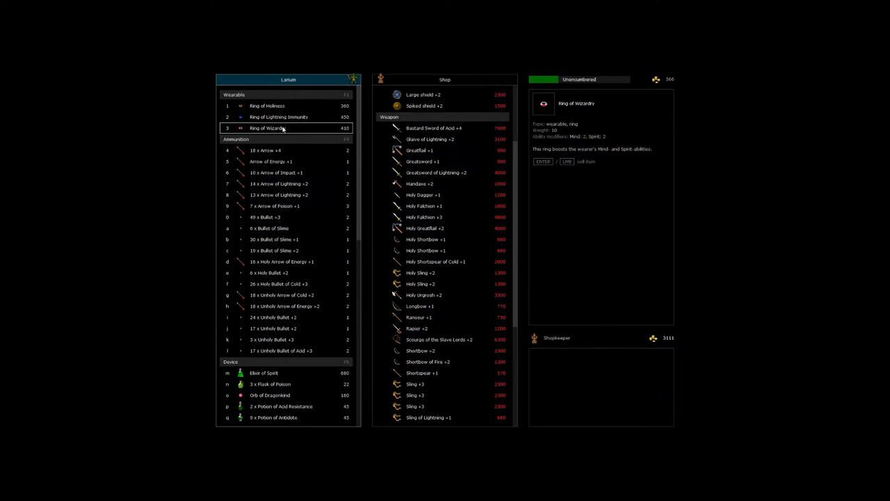
left_click(281, 305)
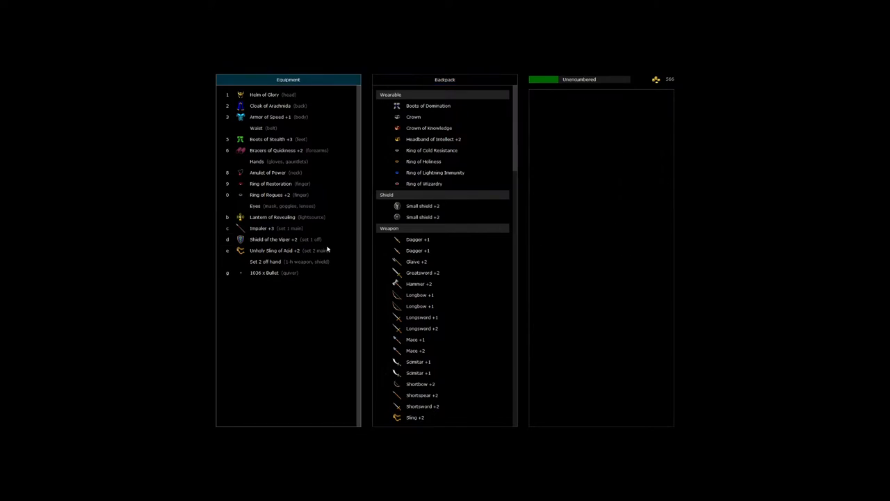
Step: Bring up Larium's character sheet showing level 13, 163 health and 70 stamina
left_click(425, 306)
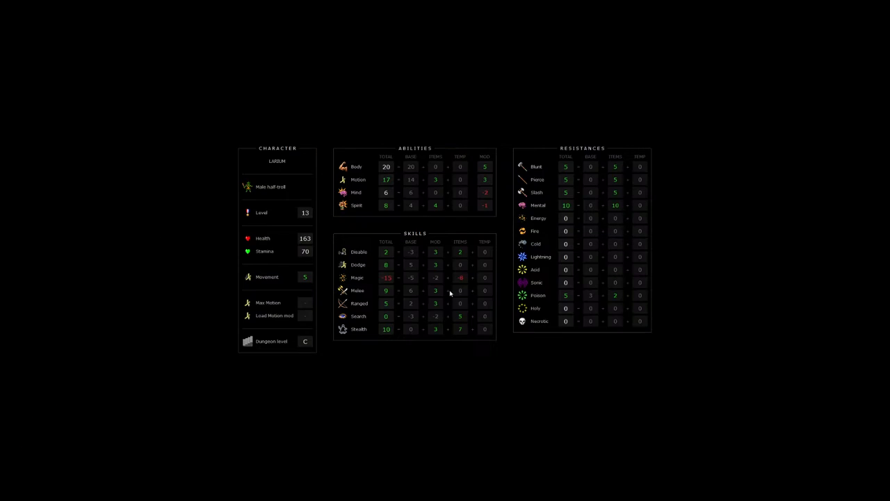
mouse_move(357, 204)
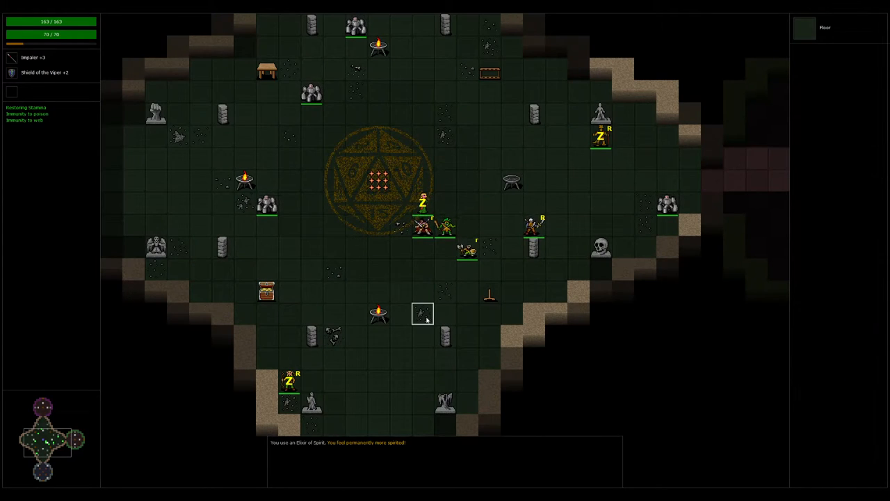
Step: Browse the backpack's weapons, trap kits and wands, including the Kit of Web trap
key("i")
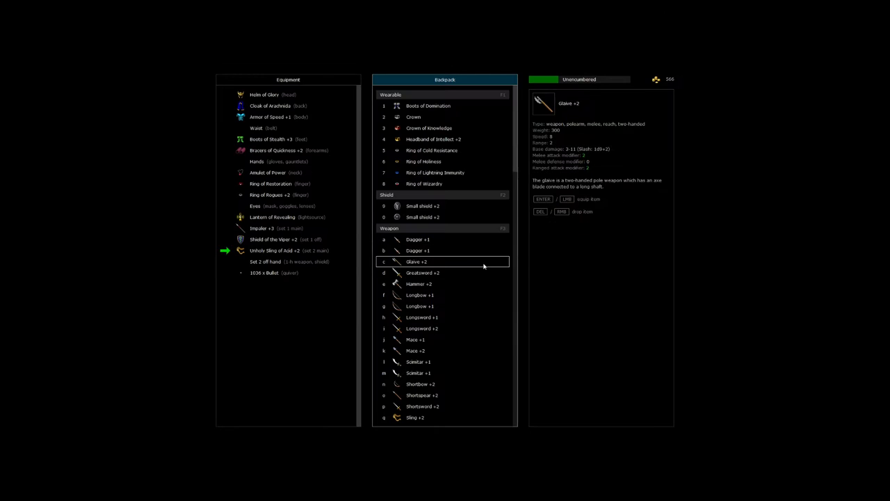
scroll("down", 3)
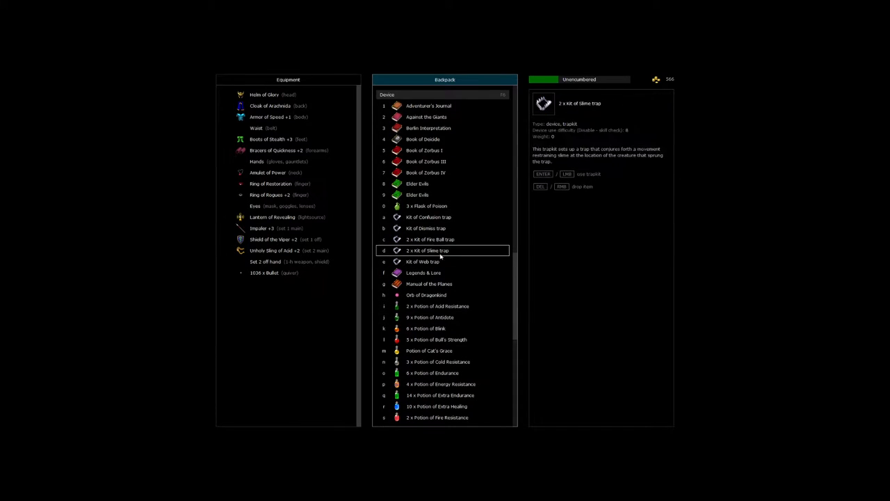
left_click(428, 261)
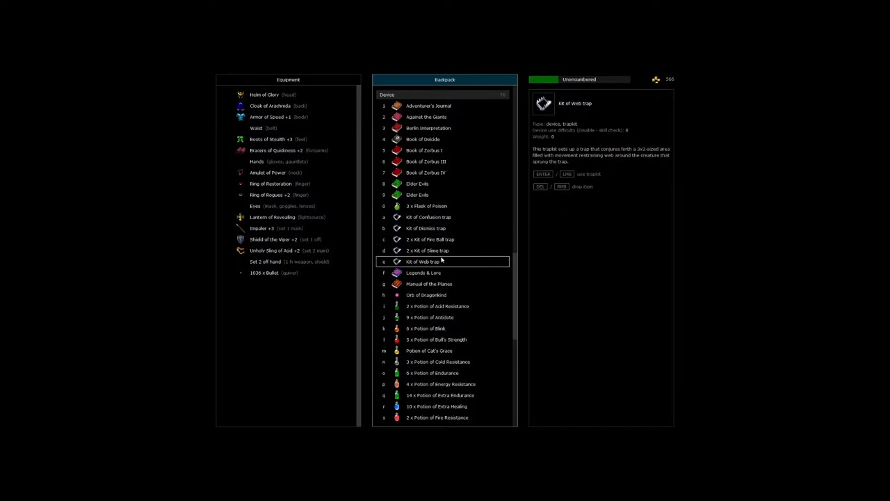
scroll("down", 3)
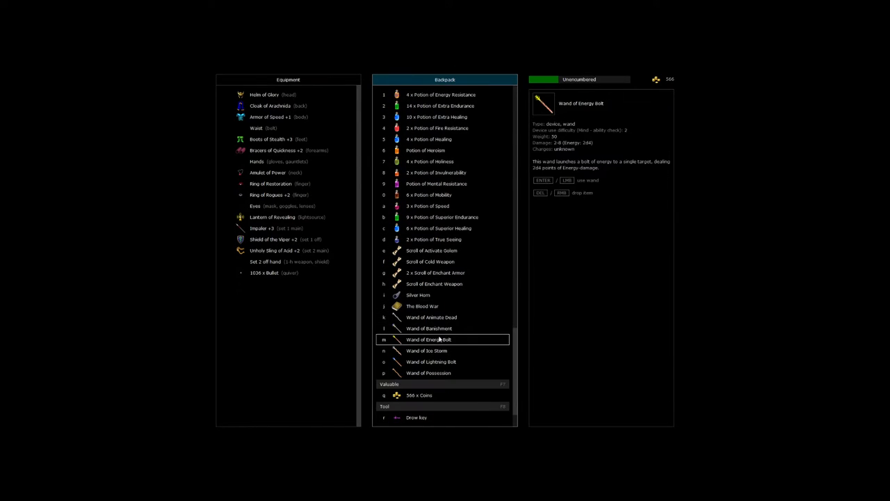
key("Escape")
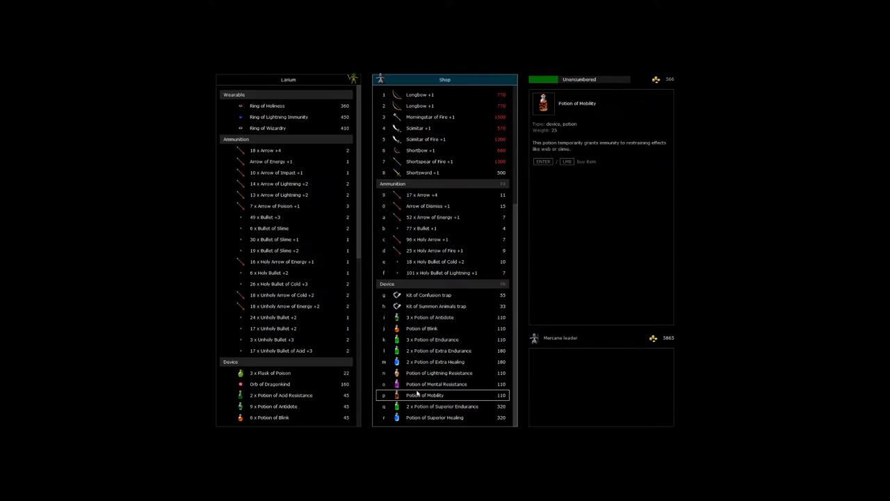
Step: Buy Potions of Superior Healing, Antidote and another potion from the Mercane leader
left_click(434, 417)
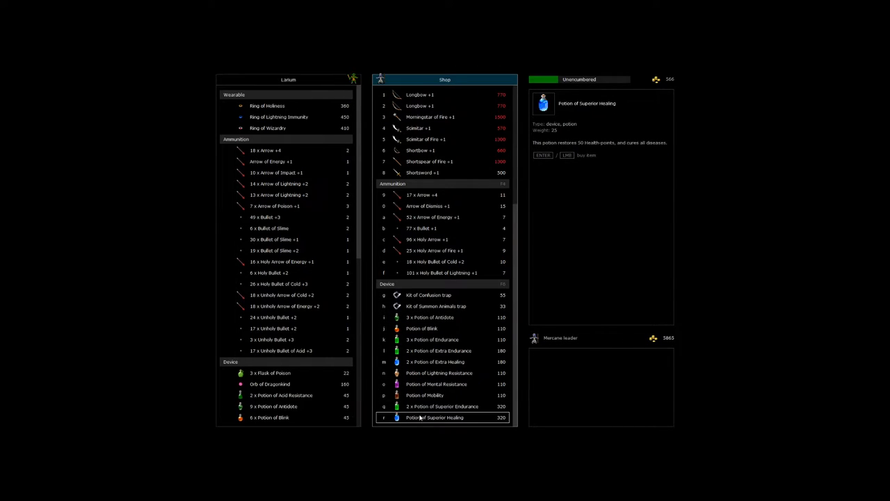
left_click(421, 327)
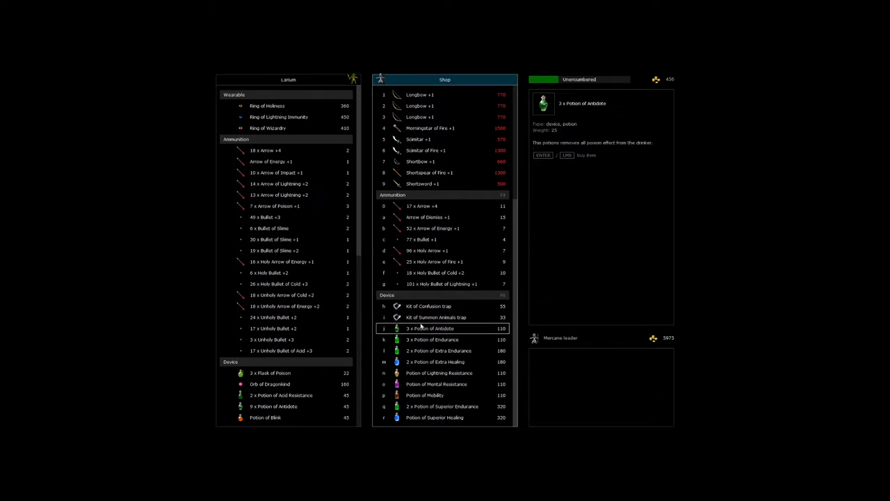
left_click(434, 361)
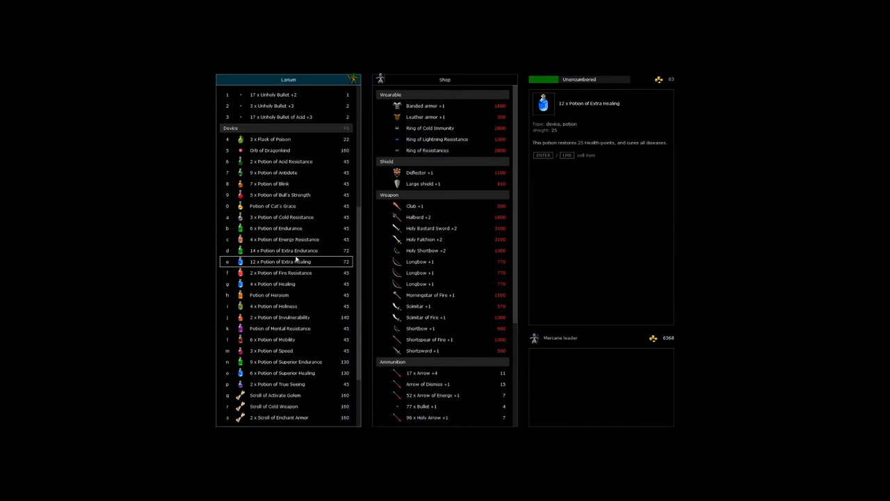
key("Escape")
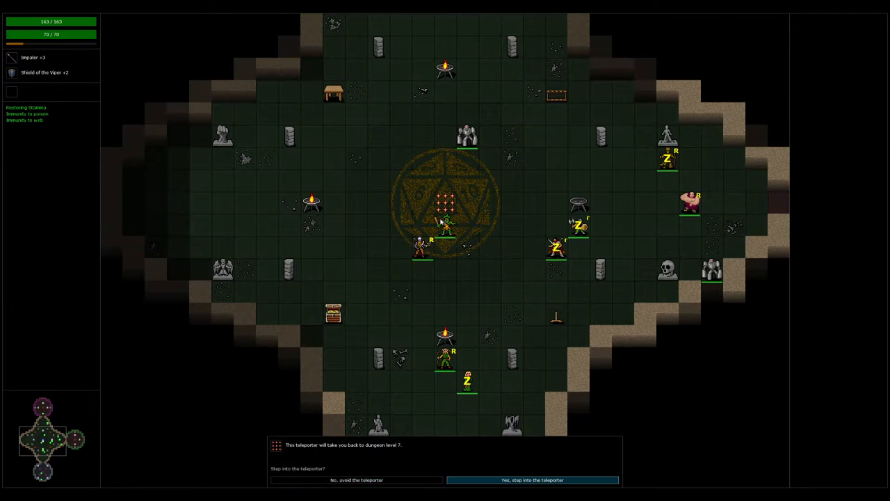
Step: Step into the teleporter to return to dungeon level 7
left_click(532, 480)
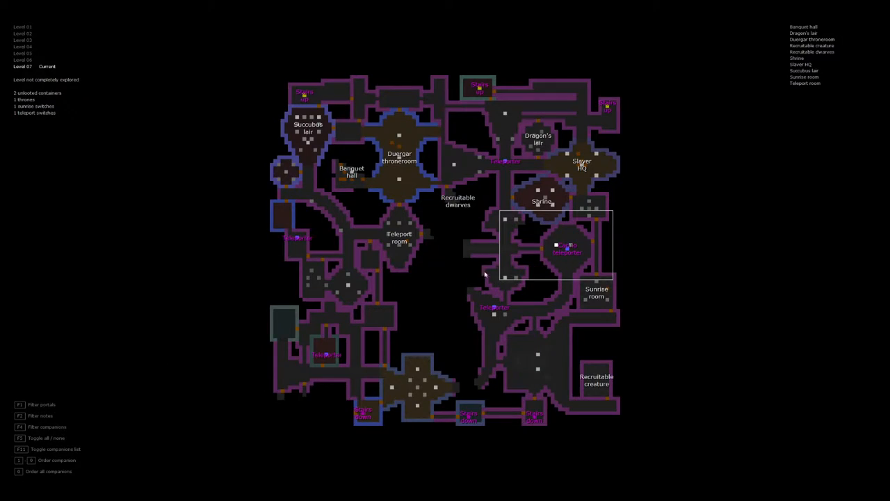
mouse_move(467, 204)
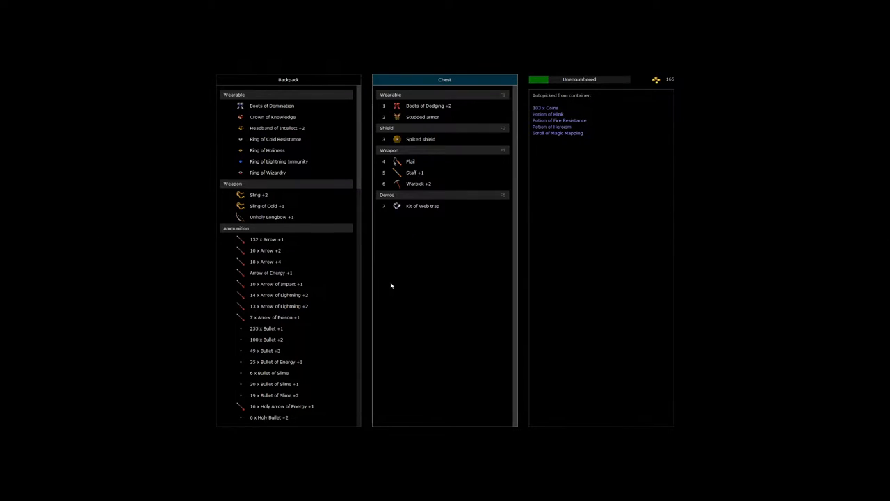
mouse_move(578, 132)
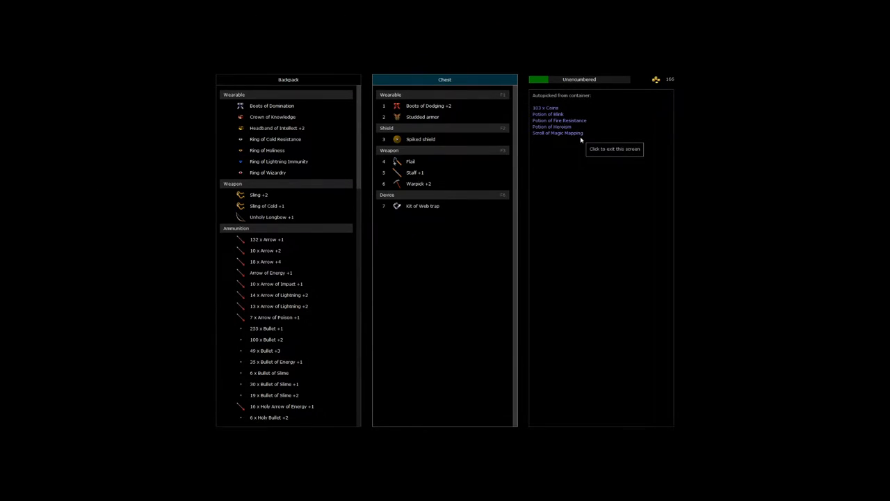
mouse_move(410, 161)
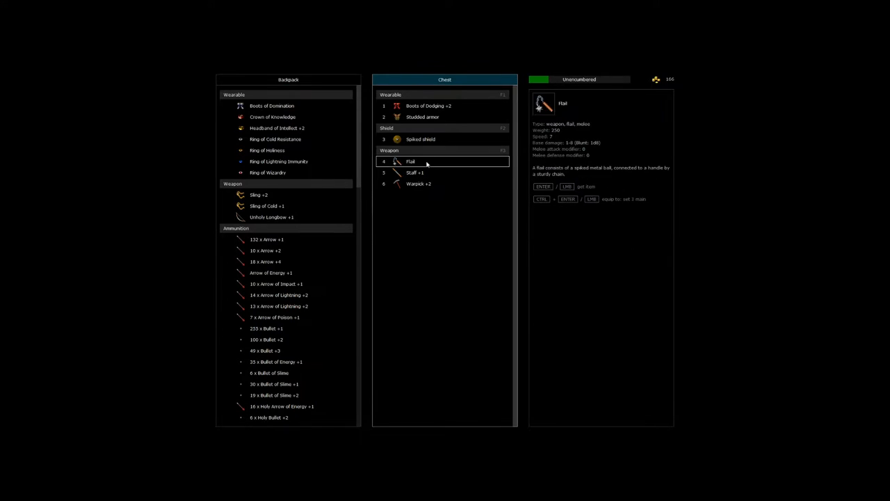
Step: Inspect the Flail in the chest panel
left_click(429, 105)
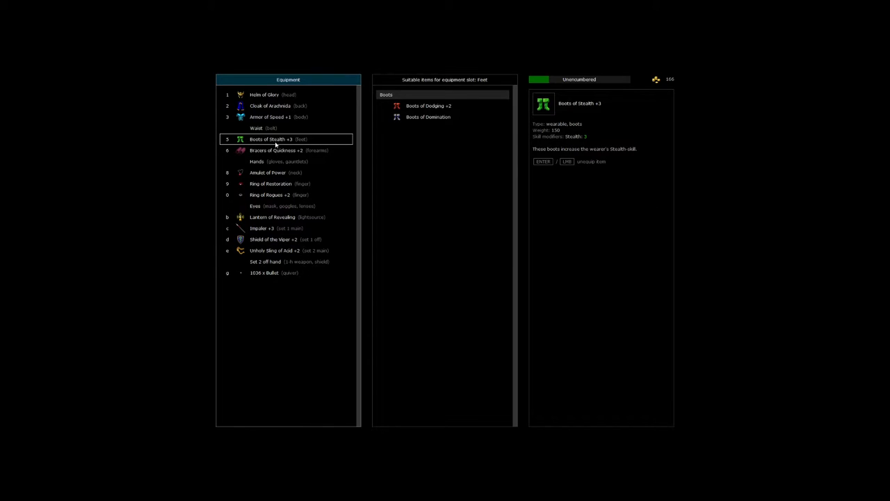
Step: Take off the Boots of Stealth +3 and wear the Boots of Dodging +2
left_click(429, 105)
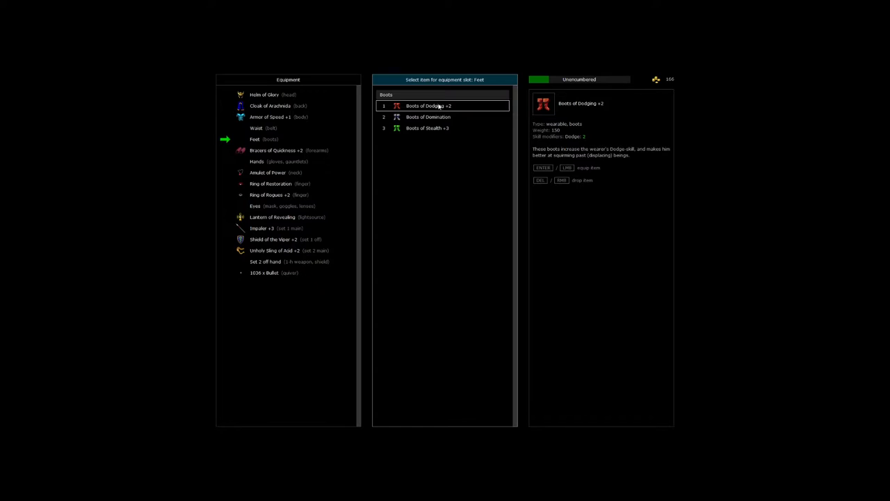
key("Escape")
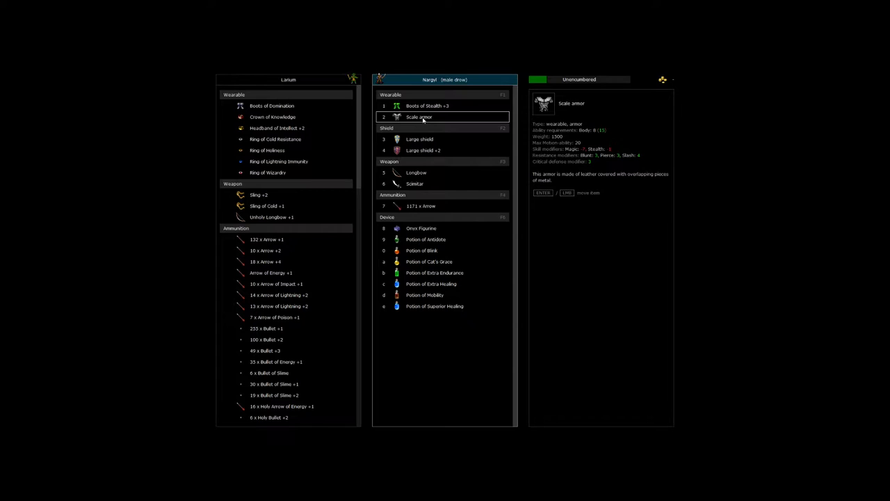
Step: Look over Nargyl's Scale armor and Longbow, then close the item exchange
left_click(416, 172)
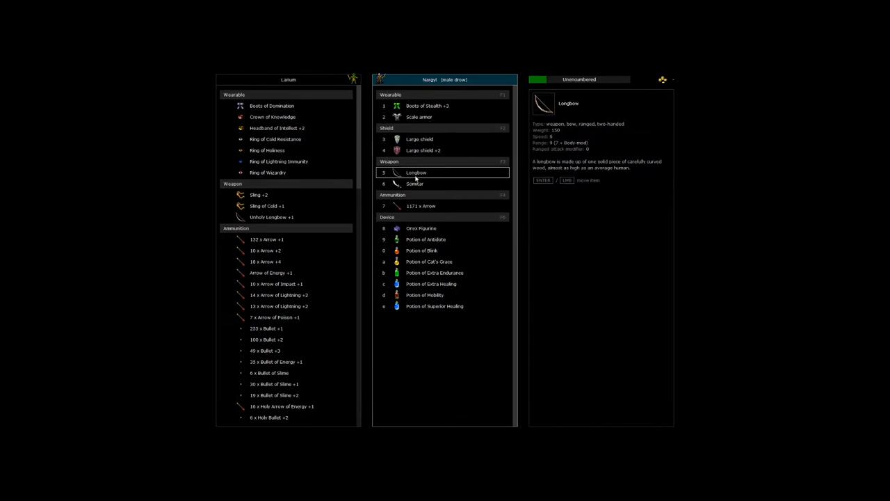
left_click(425, 239)
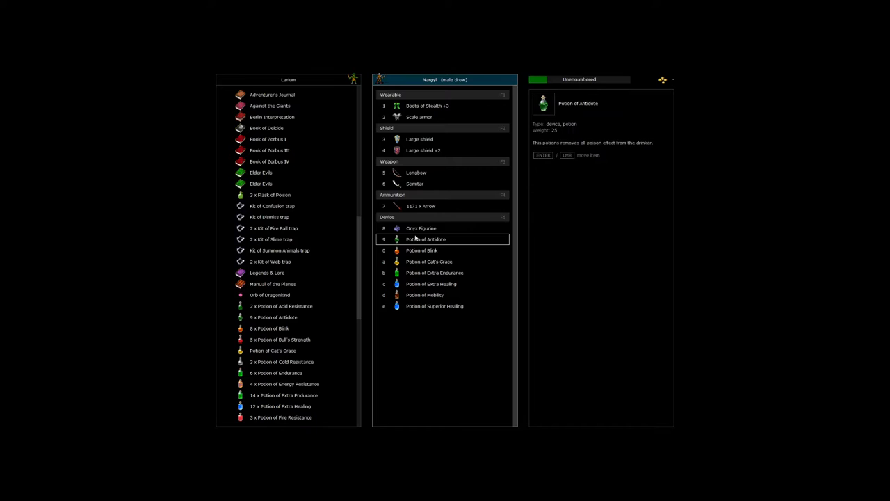
key("Escape")
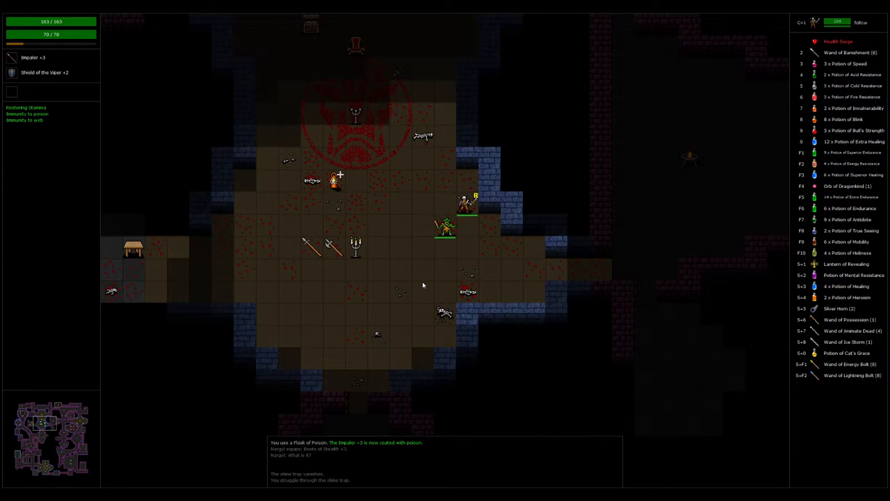
Step: Review the Arrow of Energy +1 and the backpack's arrow and bullet stocks
key("i")
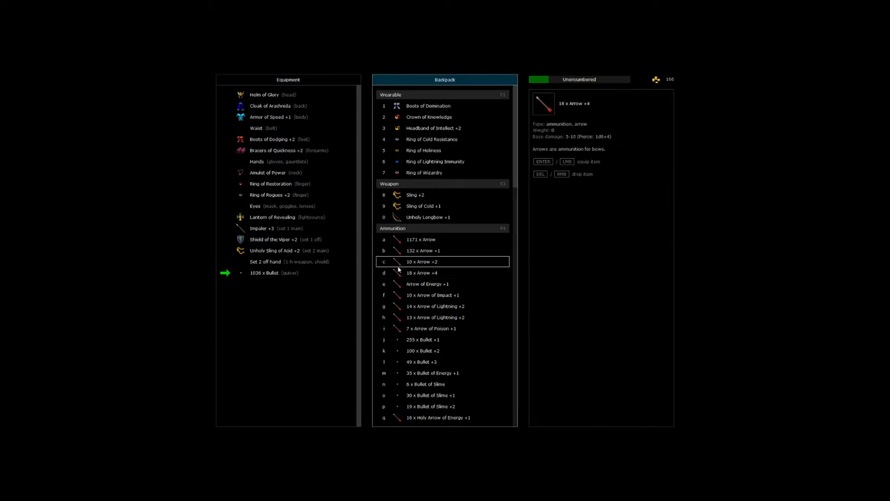
left_click(445, 283)
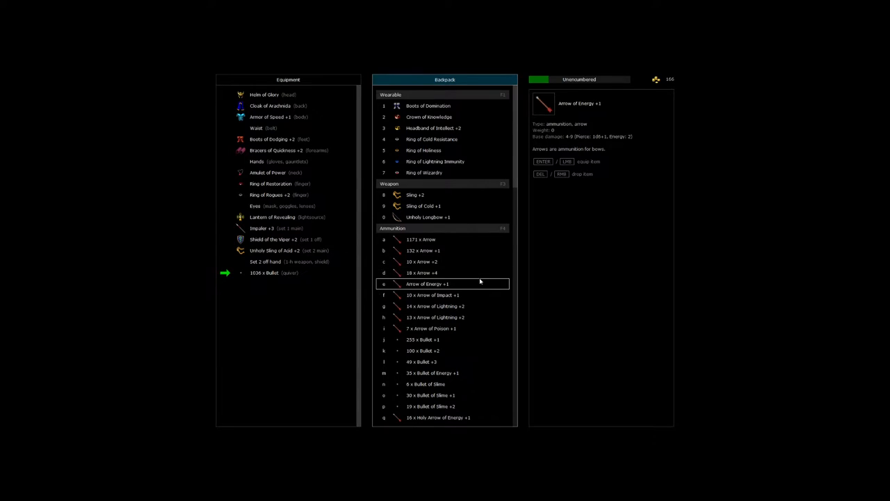
scroll("down", 3)
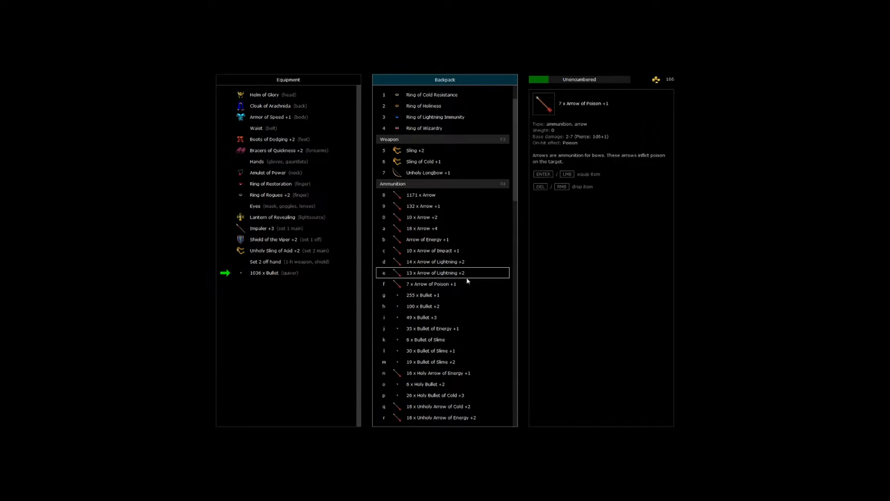
scroll("down", 3)
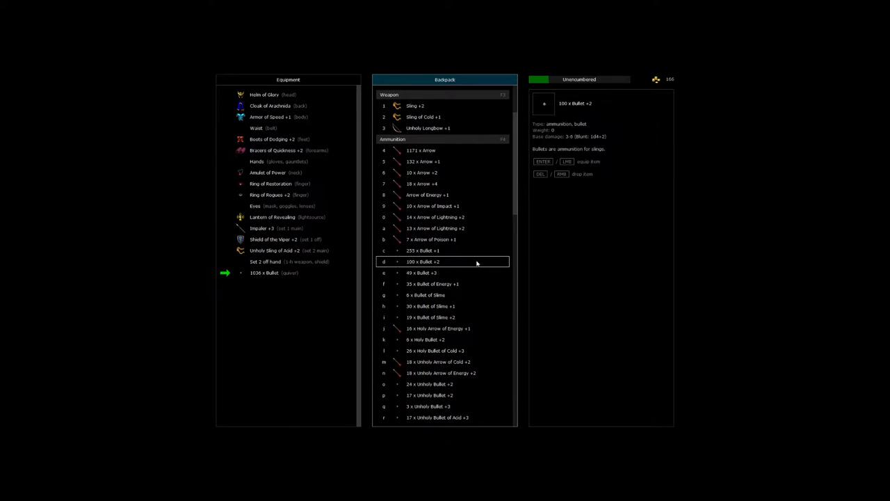
scroll("down", 3)
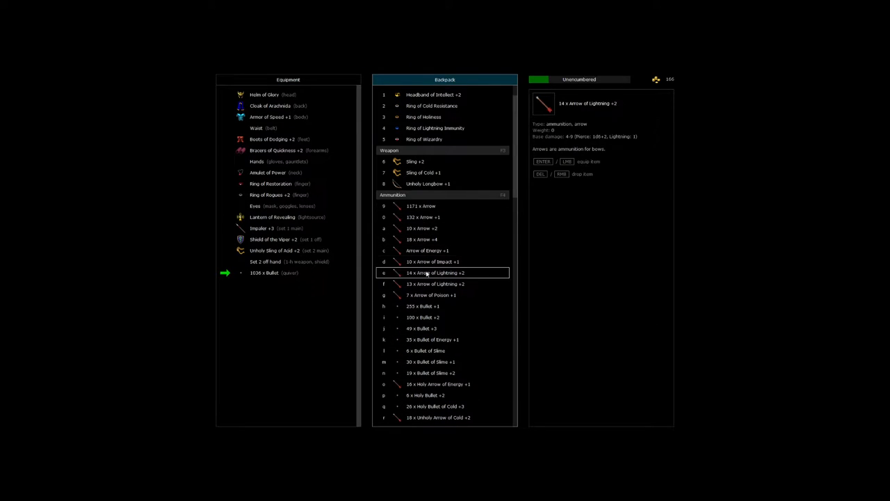
Step: Fill the quiver with +1 arrows and equip the Unholy Longbow +1 as the second weapon set
left_click(431, 295)
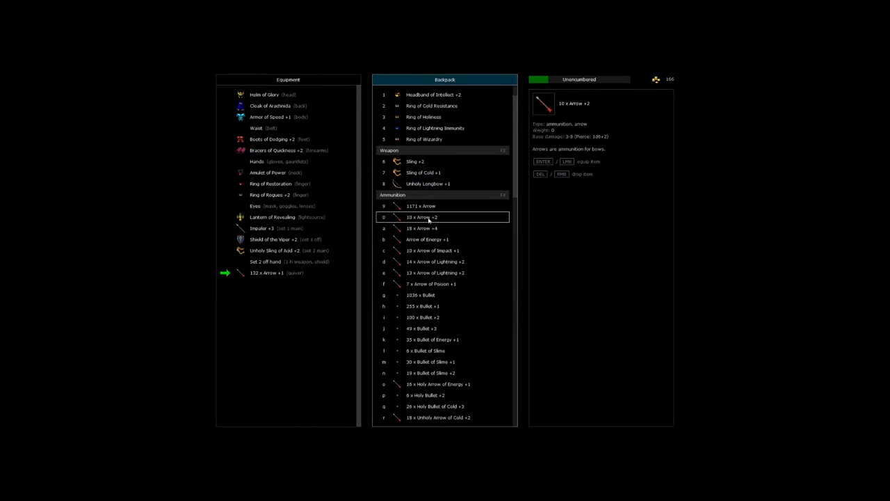
left_click(428, 184)
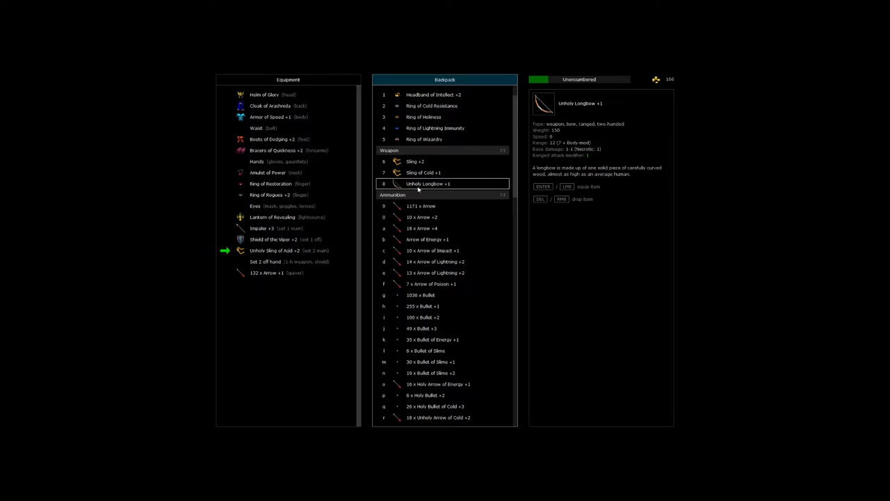
key("Escape")
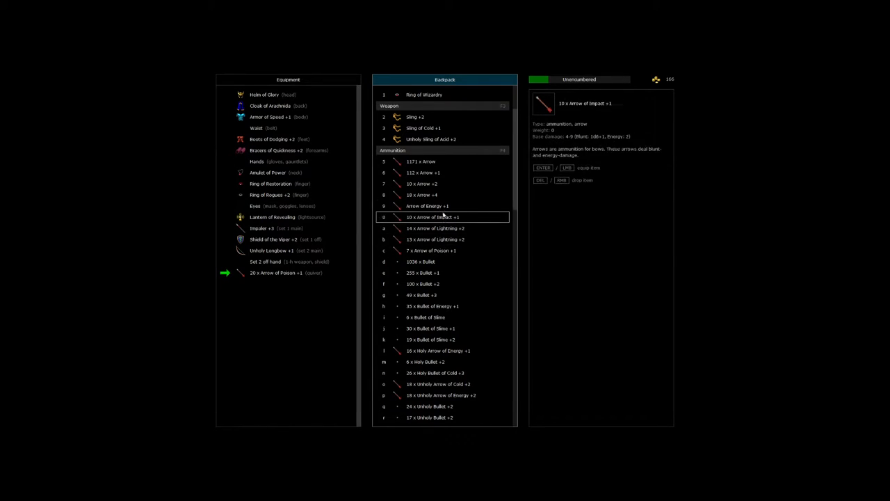
Step: Inspect the Impact, Energy and Lightning arrows, empty the quiver, and check the longbow slot
left_click(424, 284)
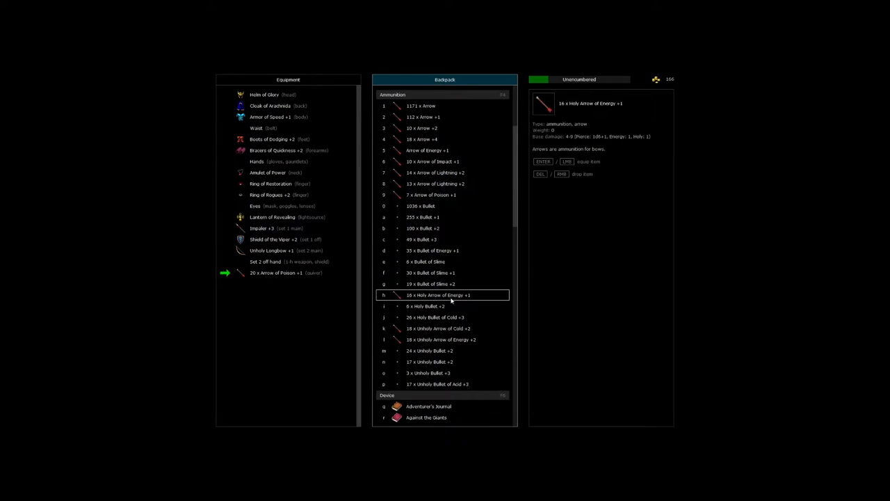
left_click(278, 250)
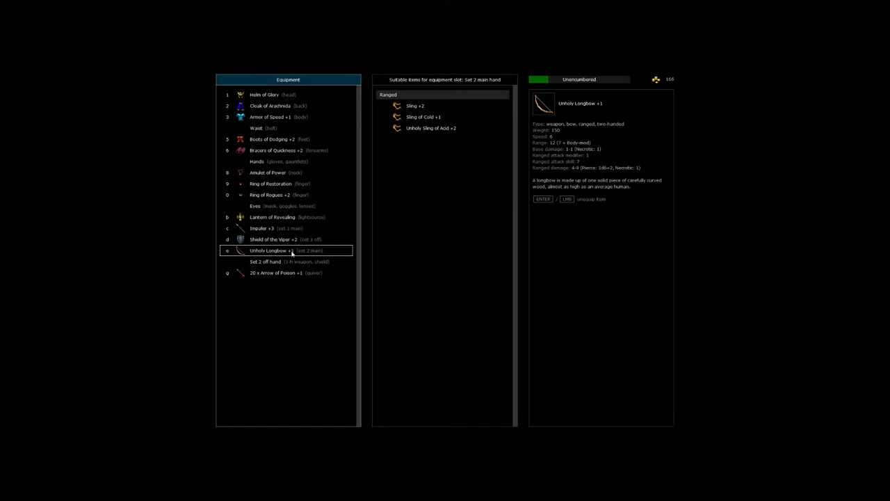
left_click(272, 272)
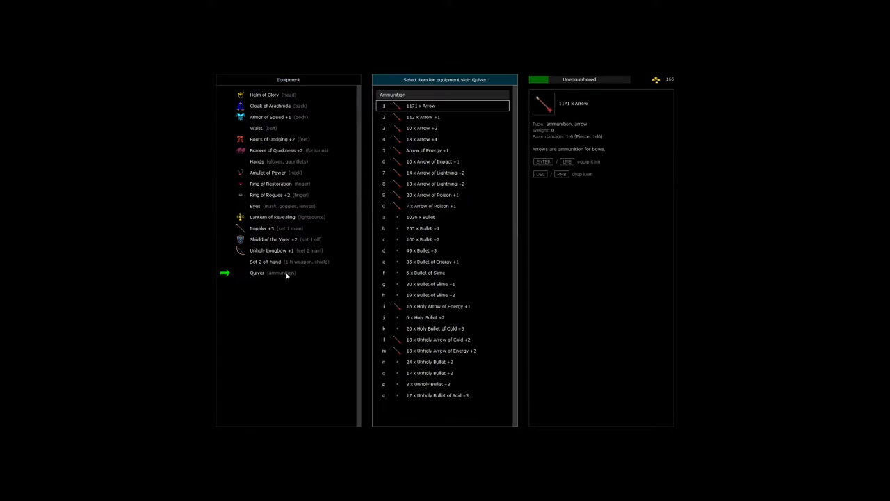
left_click(426, 150)
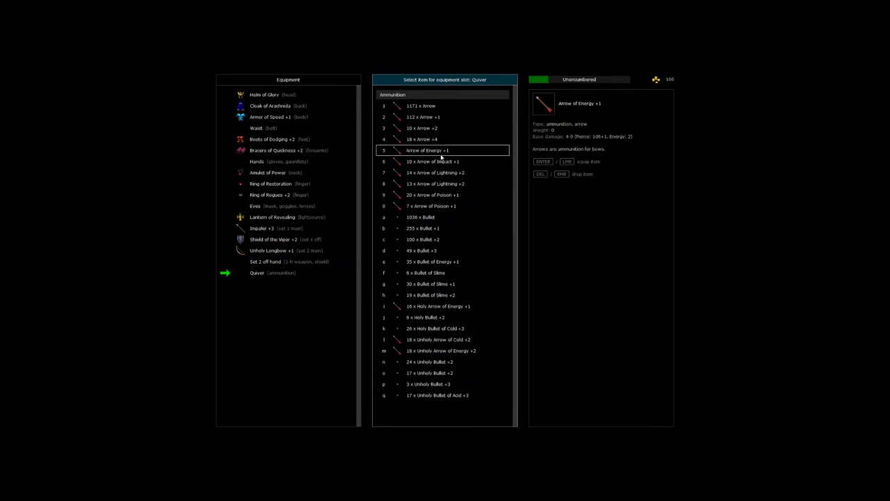
left_click(442, 195)
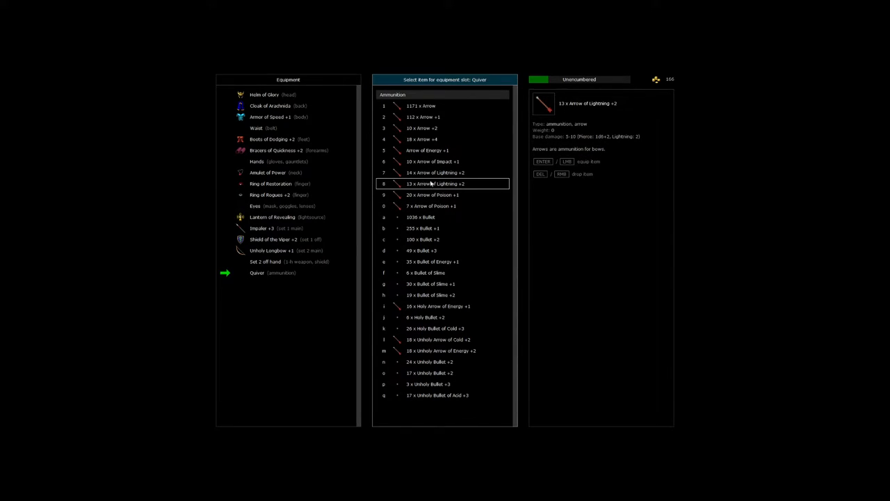
mouse_move(431, 162)
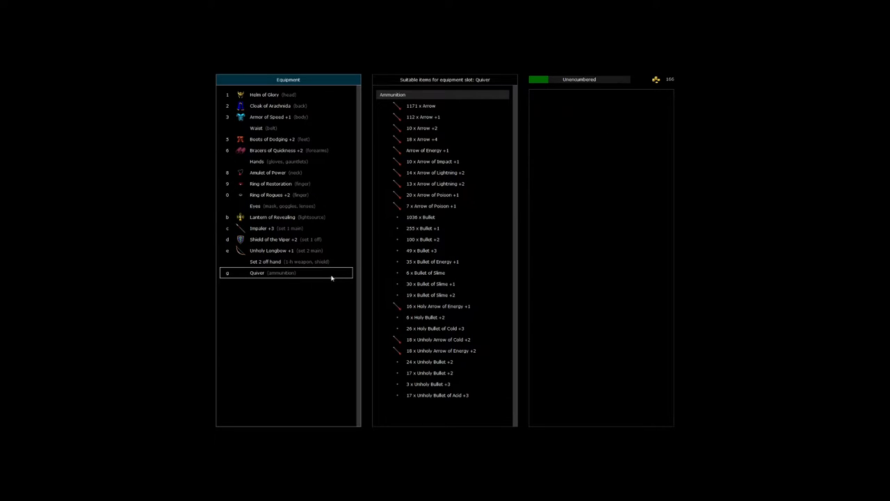
left_click(444, 195)
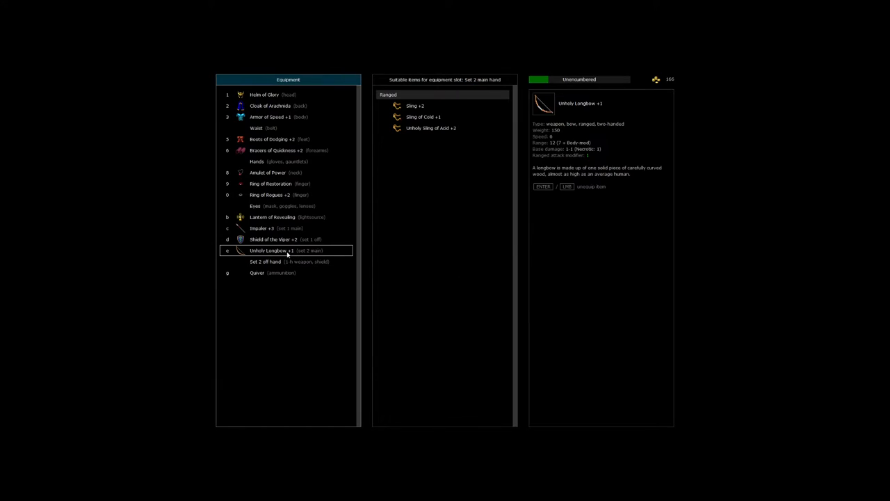
left_click(430, 138)
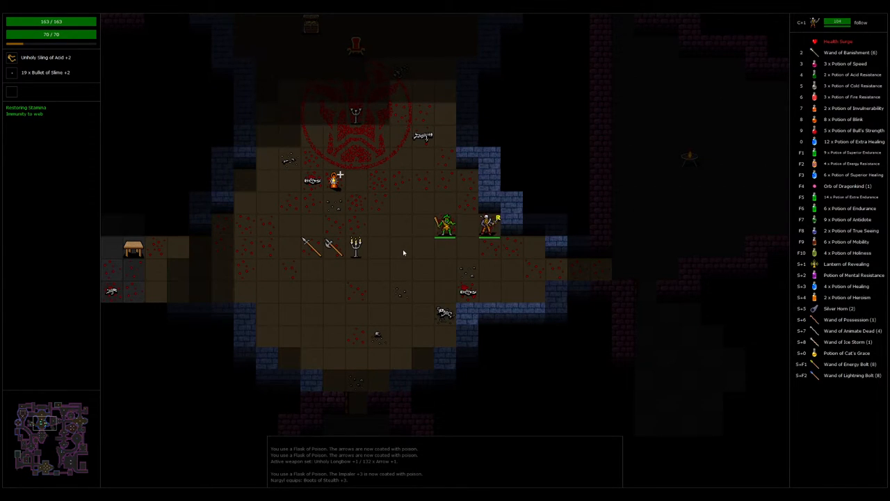
Step: Select Nargyl on the map to bring up the trade panels
left_click(488, 224)
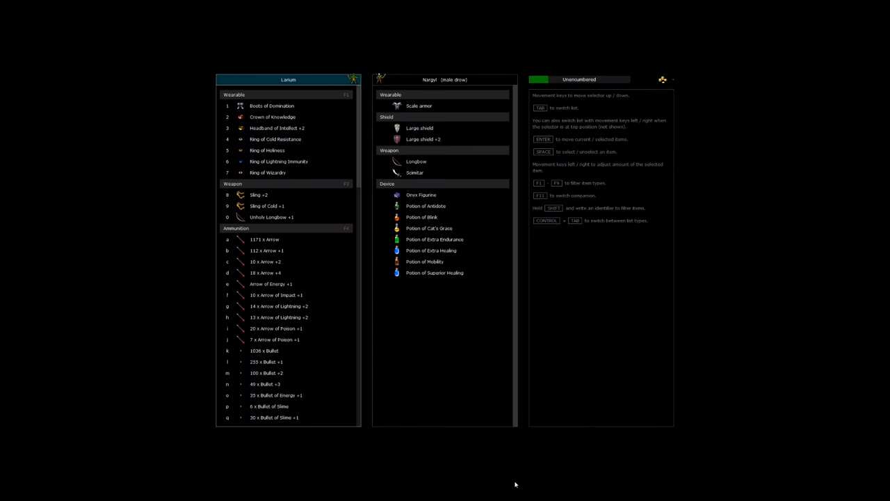
left_click(267, 251)
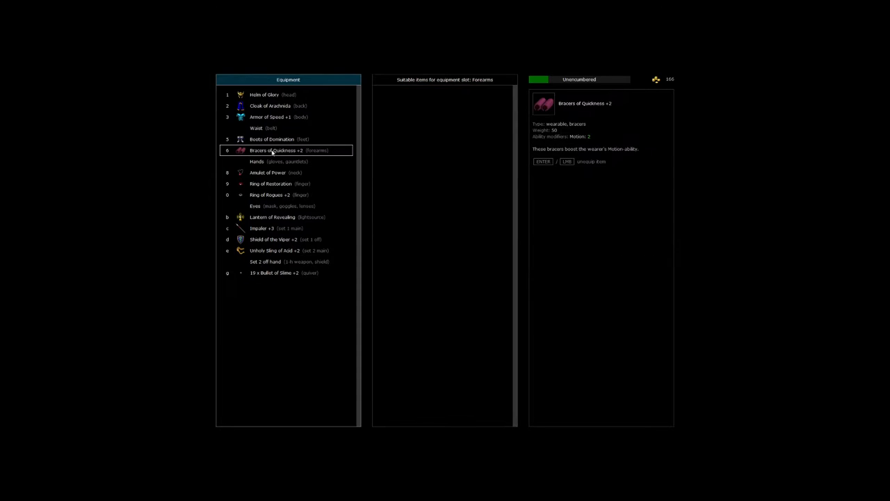
Step: Put on the Ring of Restoration, replacing the worn Ring of Holiness
left_click(257, 184)
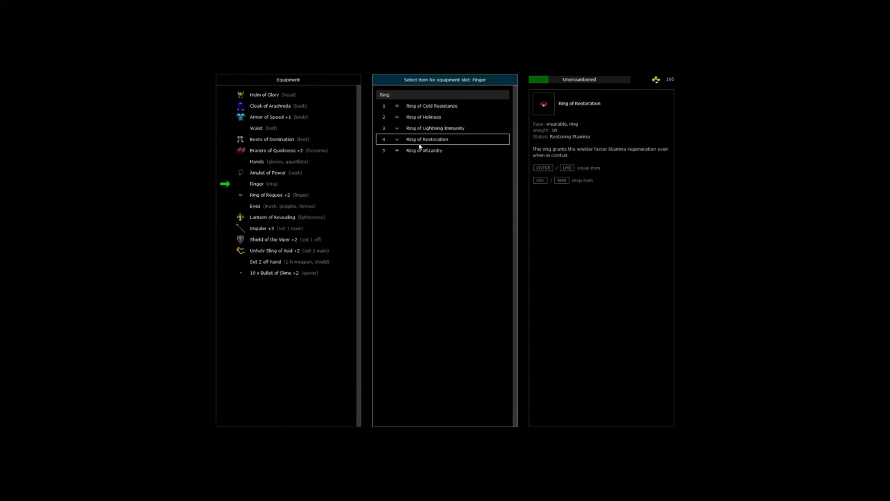
left_click(434, 128)
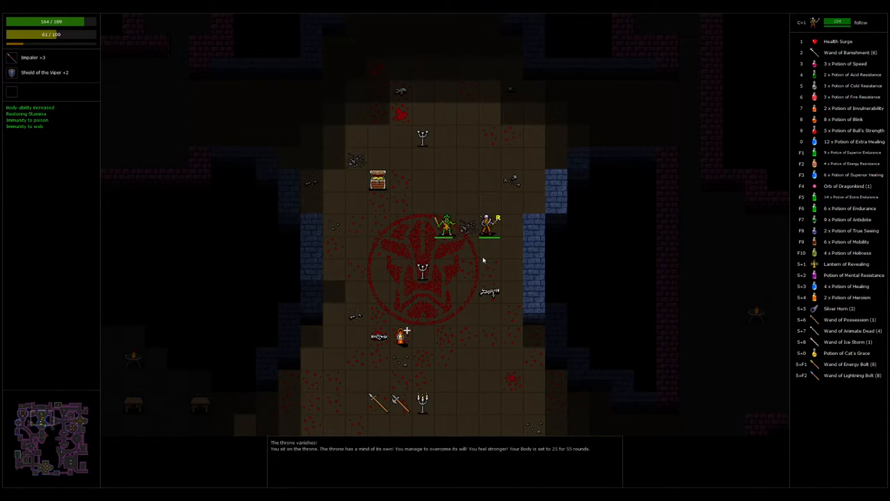
key("i")
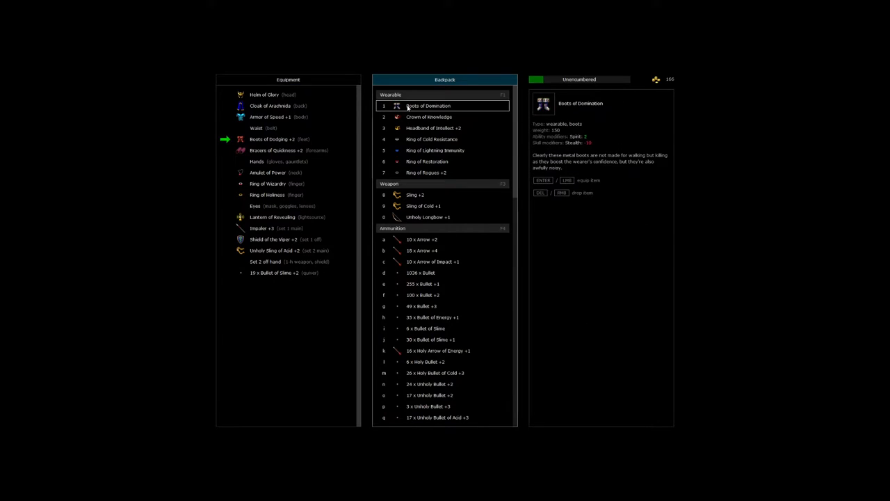
left_click(426, 161)
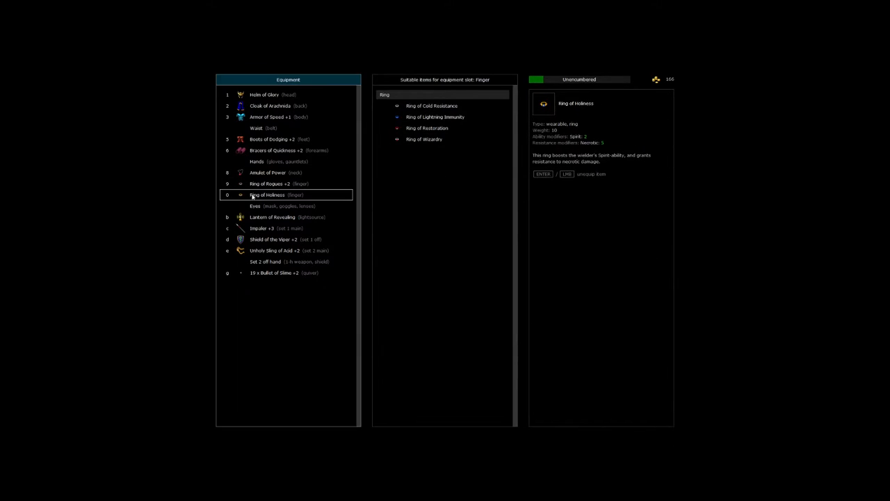
left_click(269, 184)
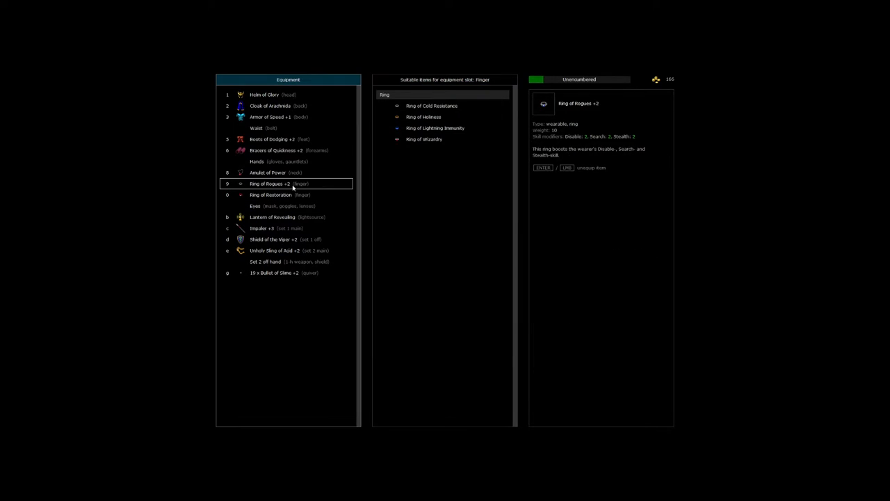
Step: Review the Ring of Rogues +2, worn amulet and Boots of Dodging +2
left_click(285, 249)
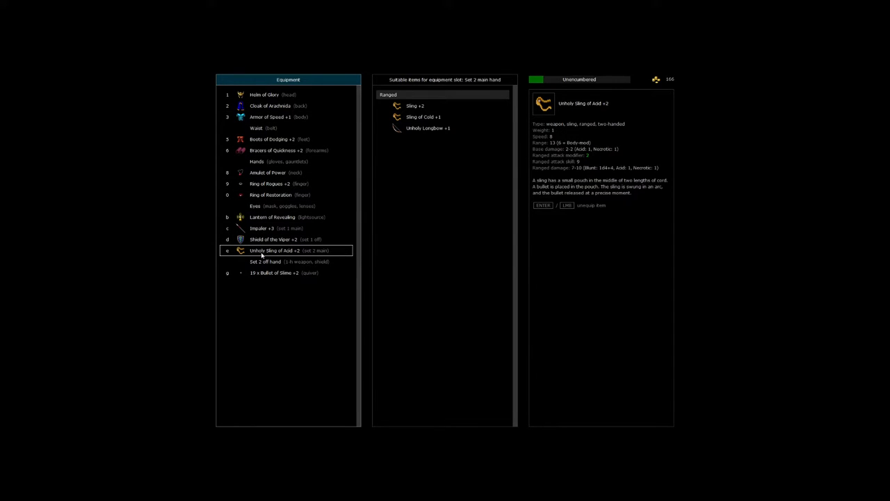
left_click(267, 172)
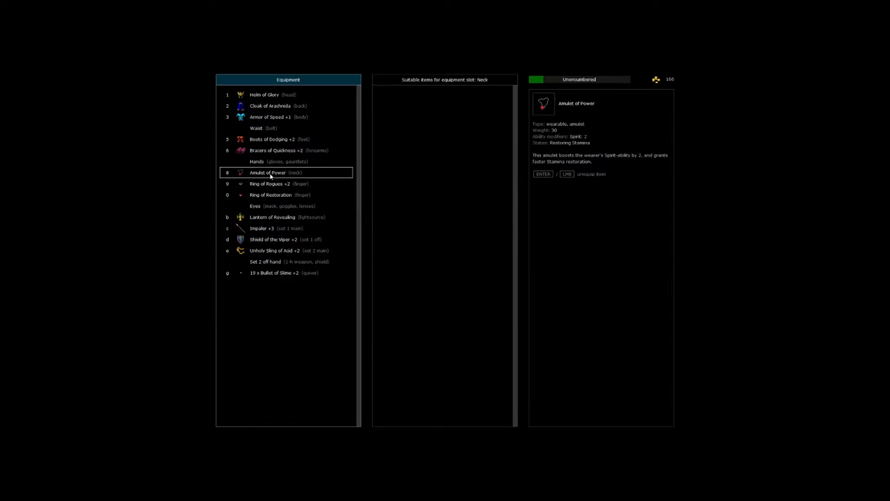
left_click(278, 139)
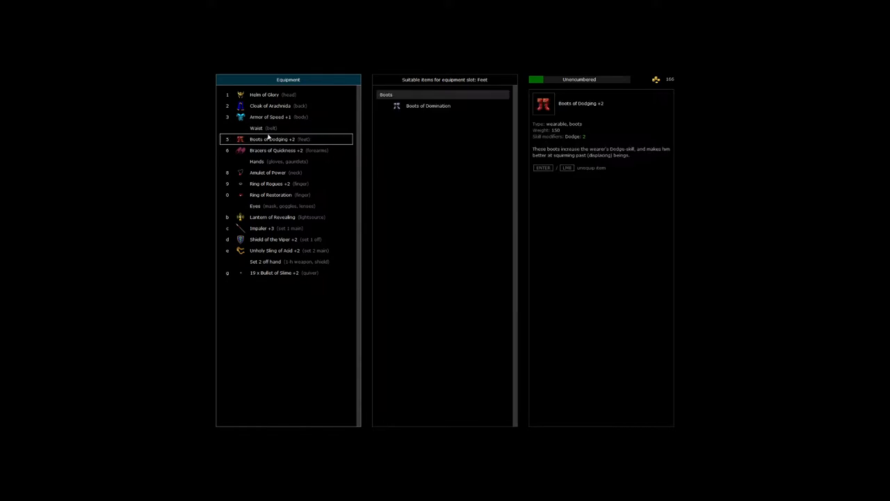
key("Escape")
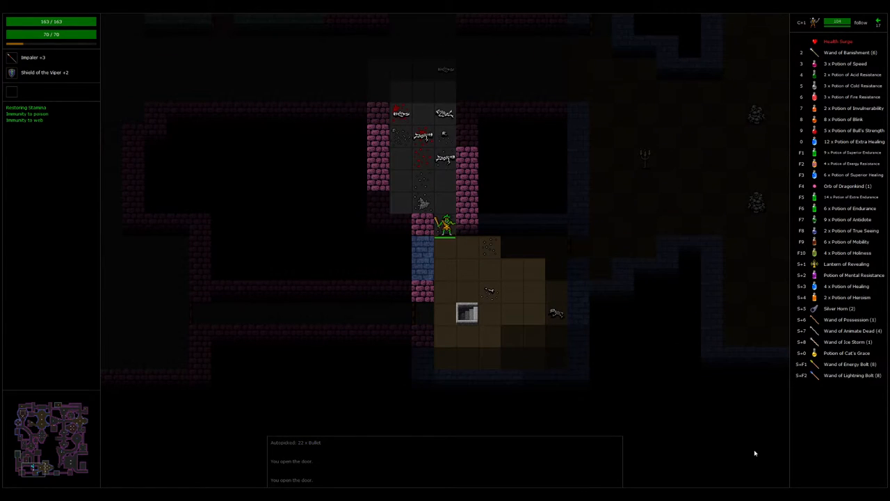
mouse_move(59, 441)
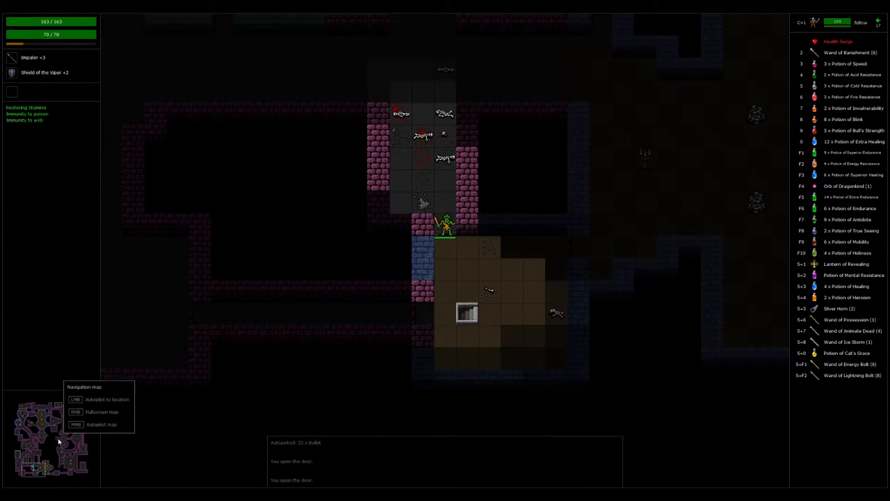
mouse_move(90, 428)
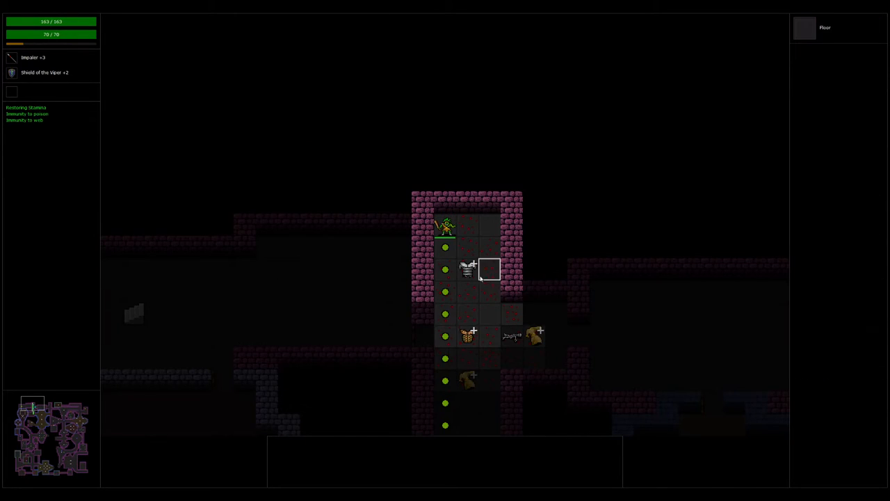
mouse_move(466, 269)
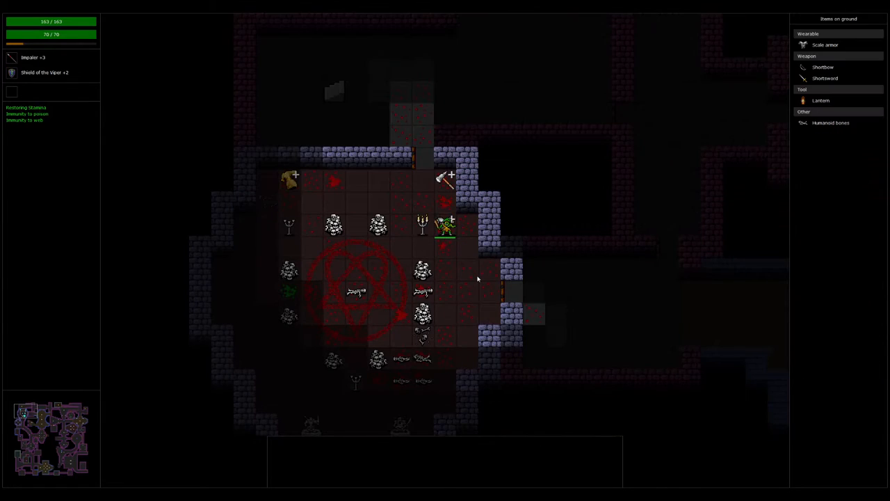
mouse_move(781, 157)
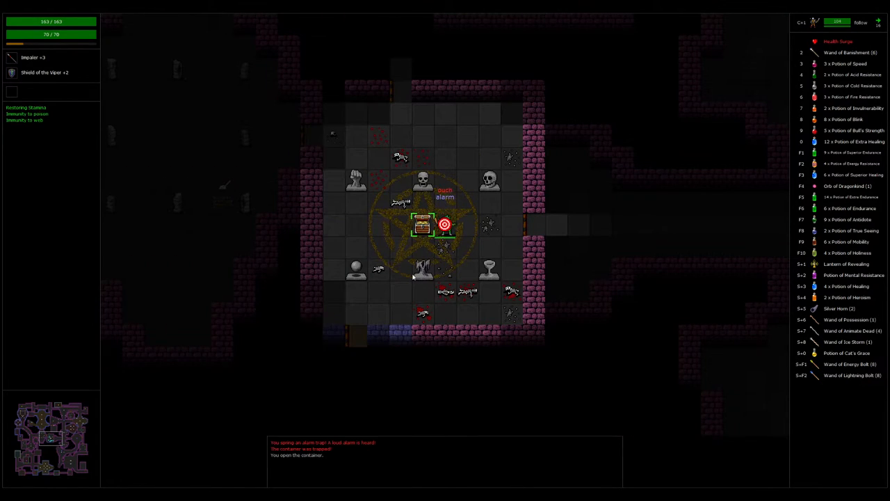
Step: Move Larium toward the catacomb coffins to open them
left_click(422, 224)
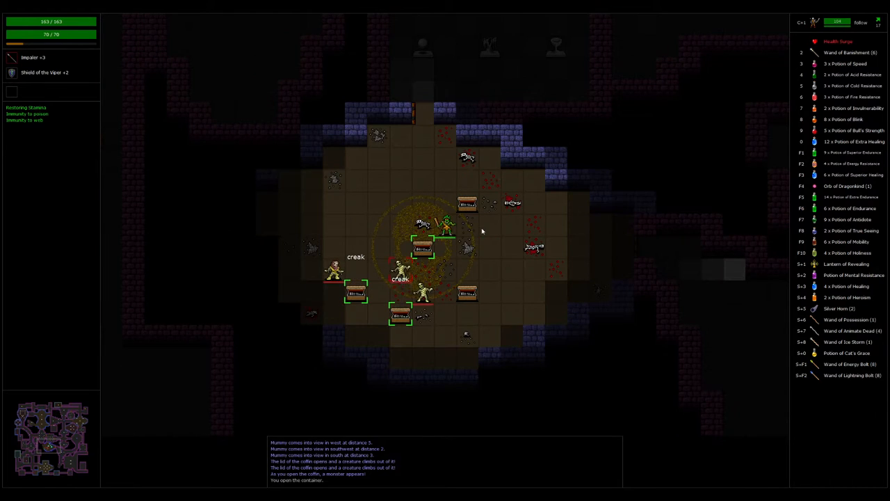
mouse_move(334, 269)
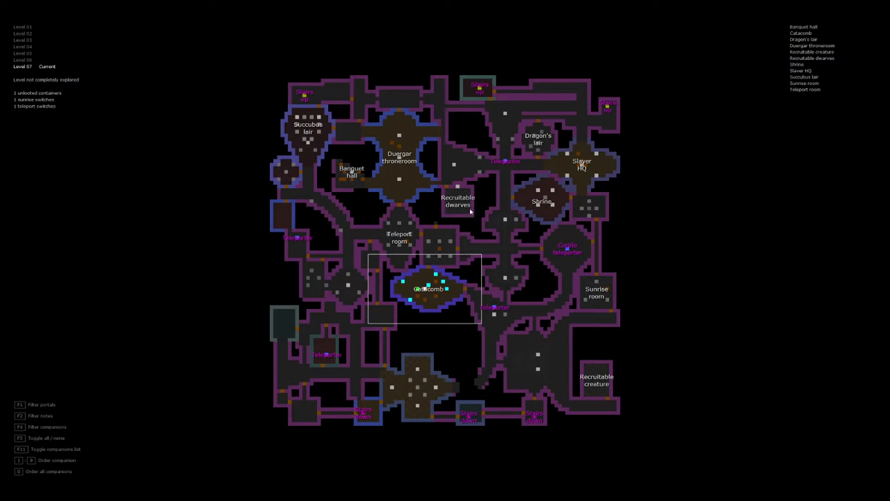
mouse_move(60, 429)
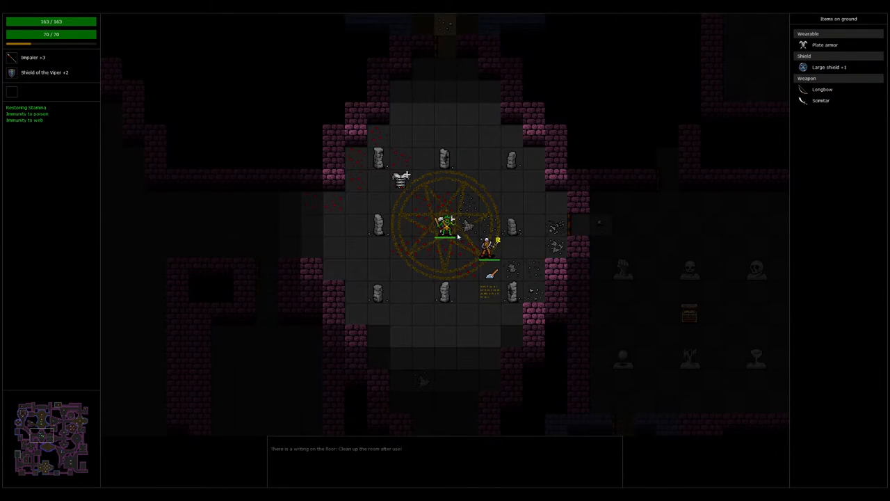
Step: Flick the pentagram room's floor switch off and pick up an item from the ground
key("i")
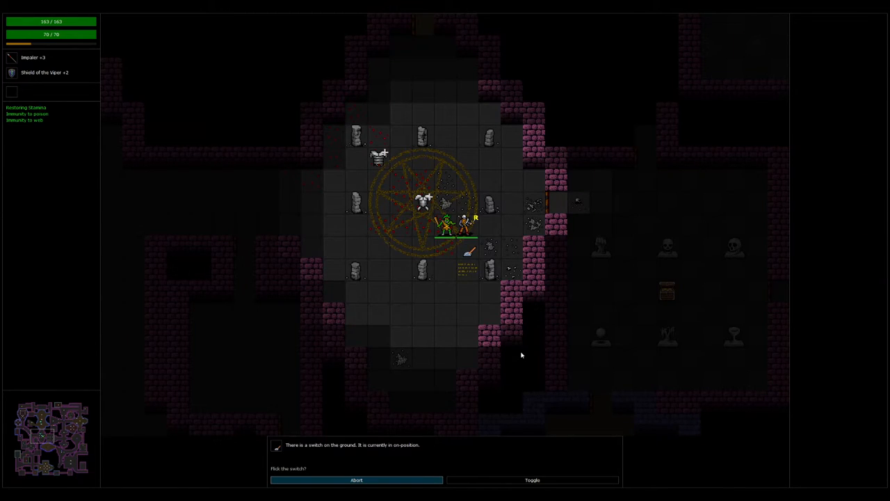
left_click(532, 479)
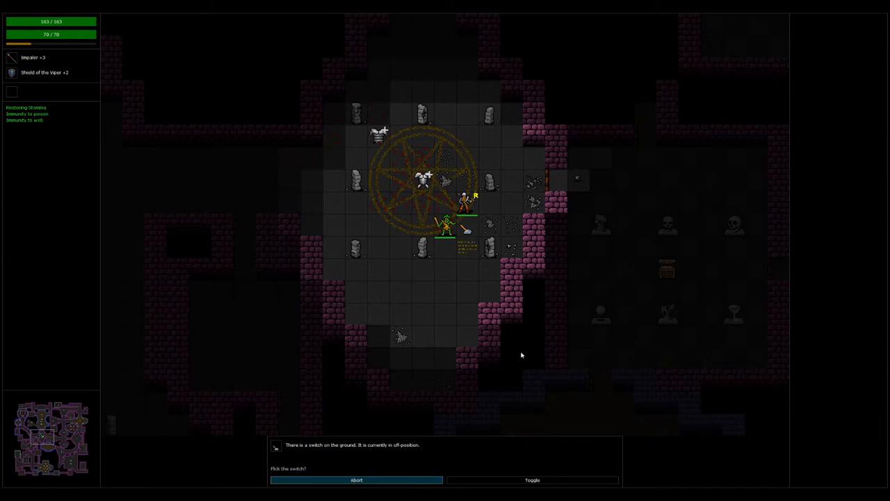
left_click(532, 479)
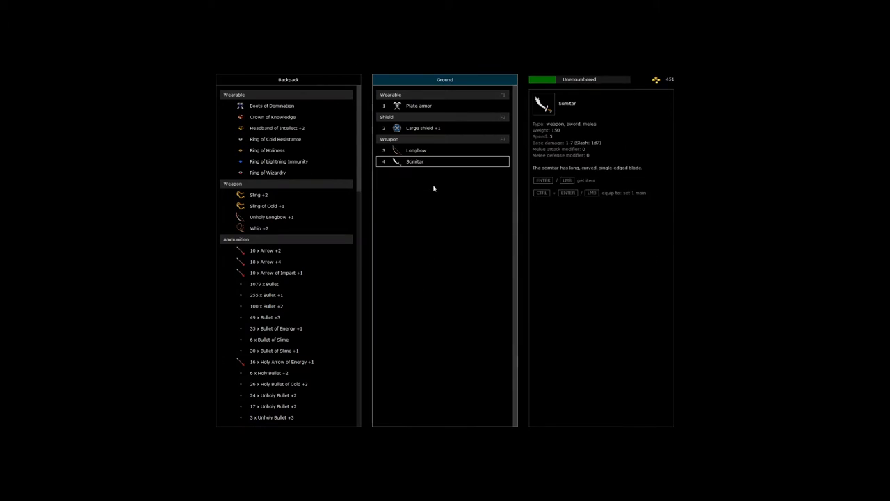
left_click(418, 105)
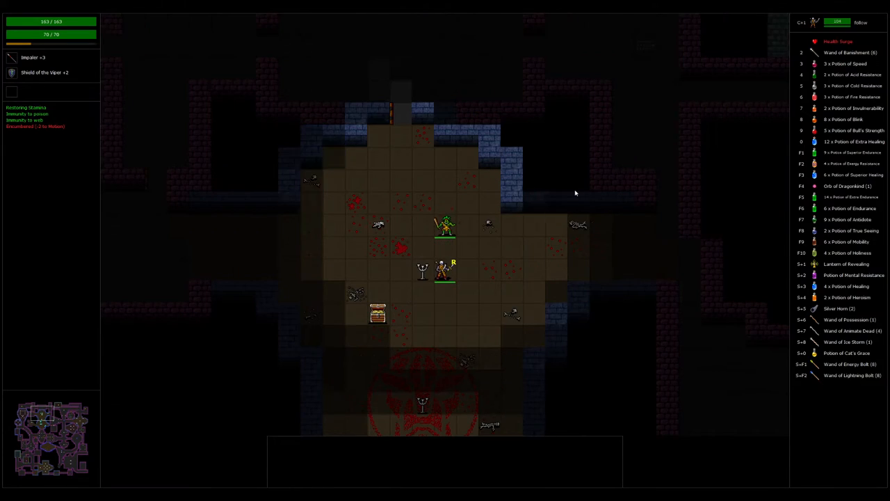
Step: Bring up the level 7 map to plan the route to the Banquet hall
key("m")
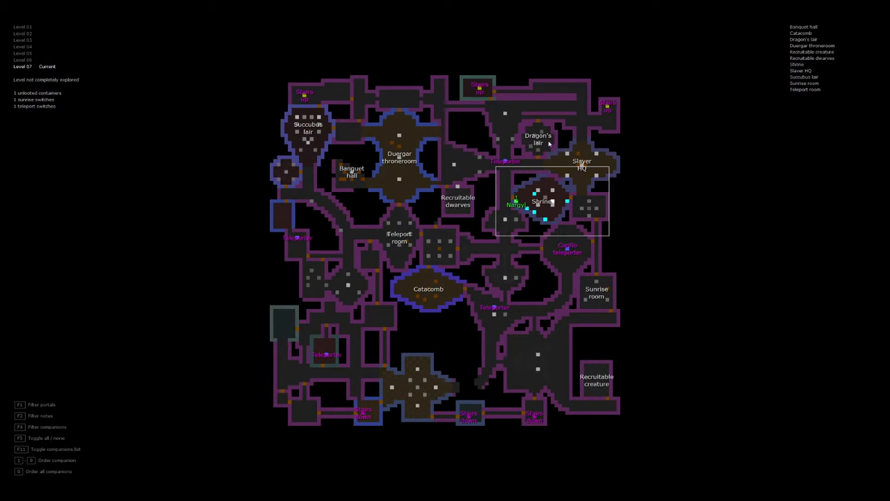
mouse_move(438, 195)
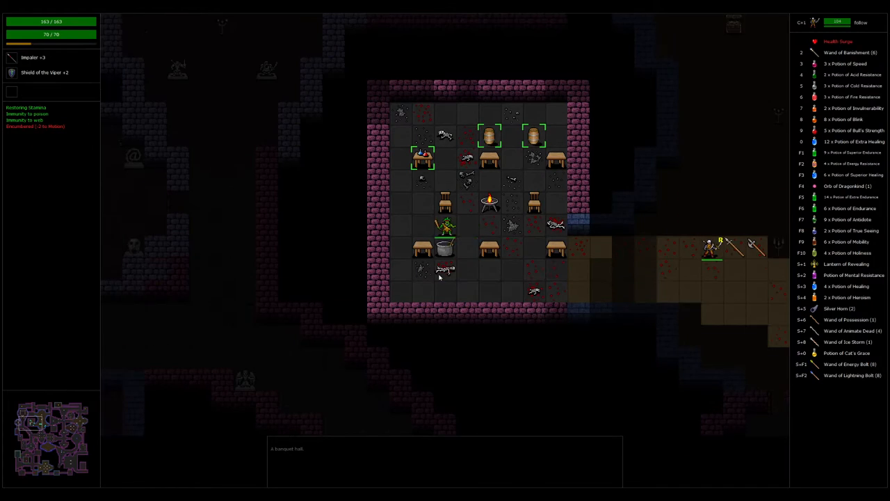
key("up")
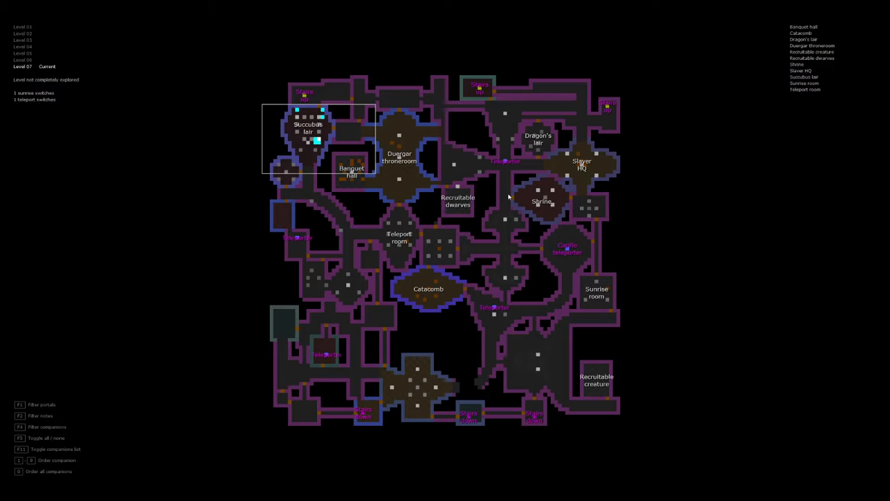
mouse_move(538, 166)
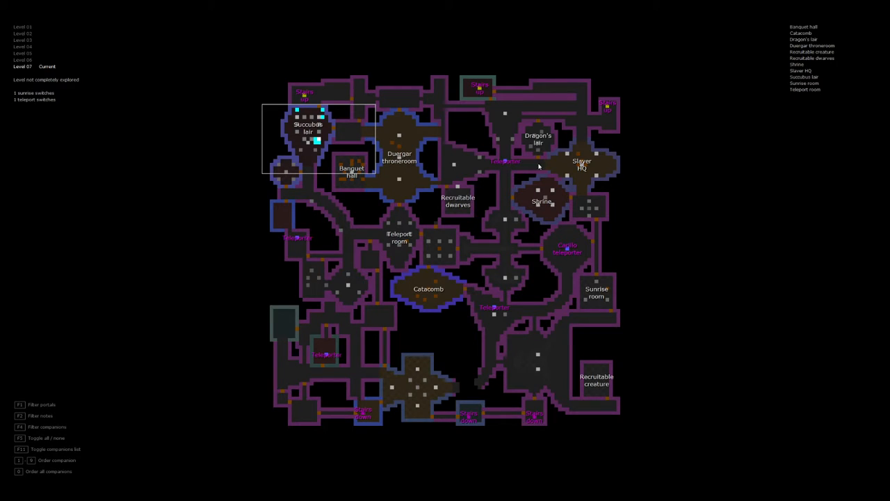
mouse_move(564, 244)
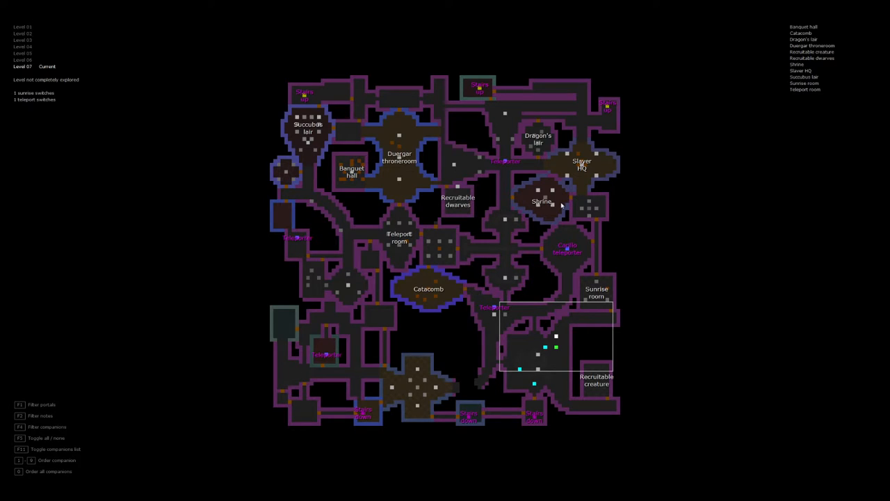
mouse_move(499, 318)
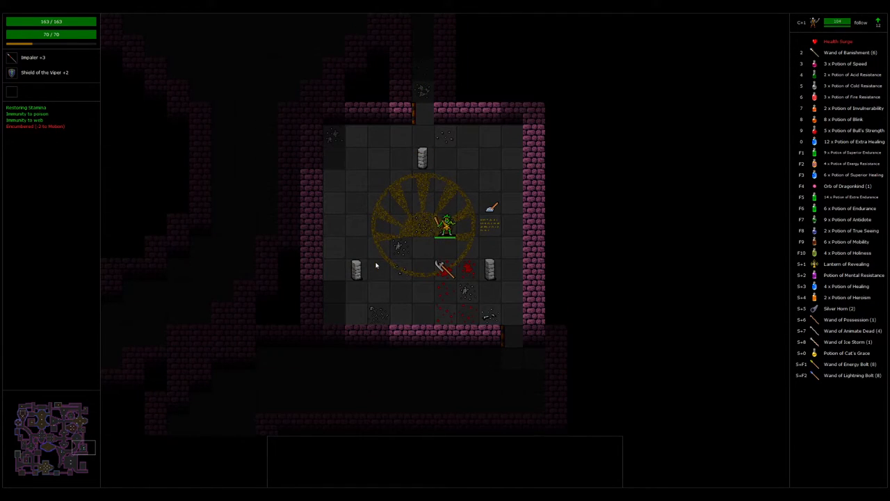
mouse_move(73, 450)
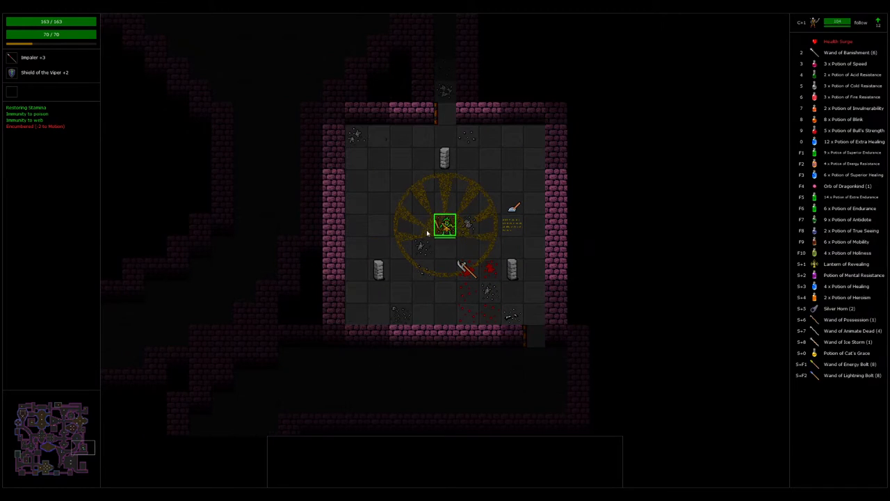
Step: Bring up the inventory and scroll through the items to drop excess weight
key("i")
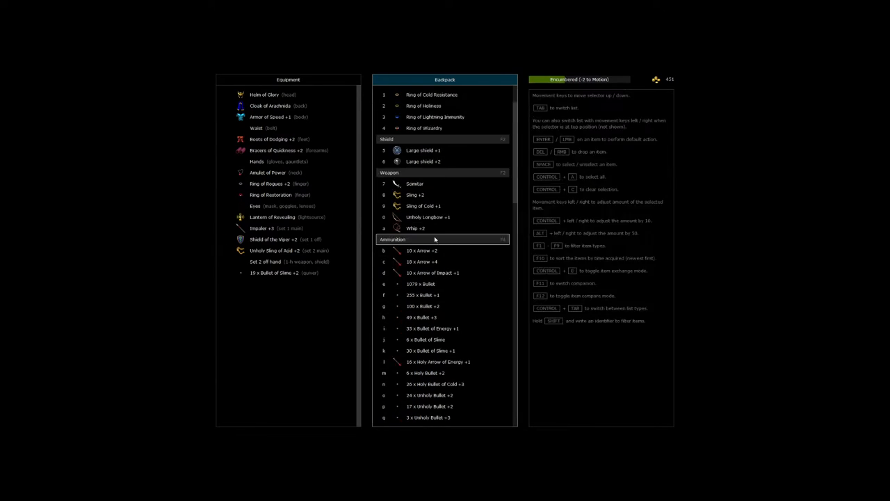
scroll("down", 3)
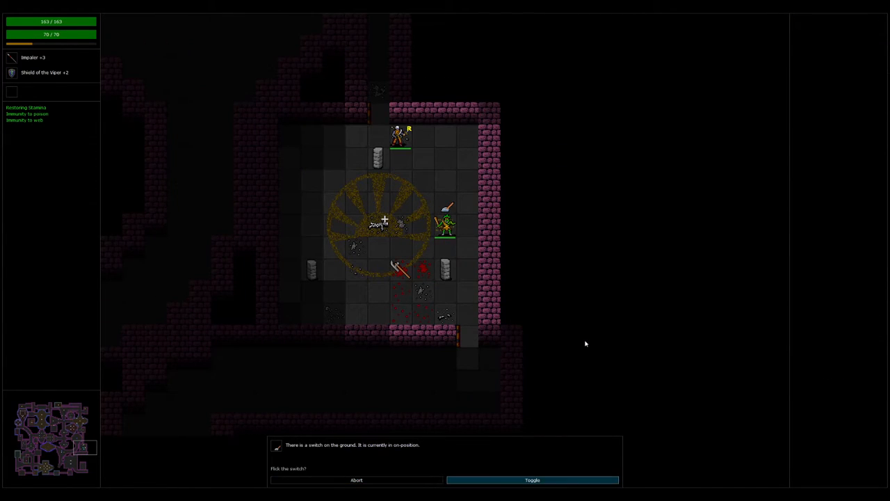
Step: Choose Toggle to switch the sun room's floor switch off
left_click(532, 480)
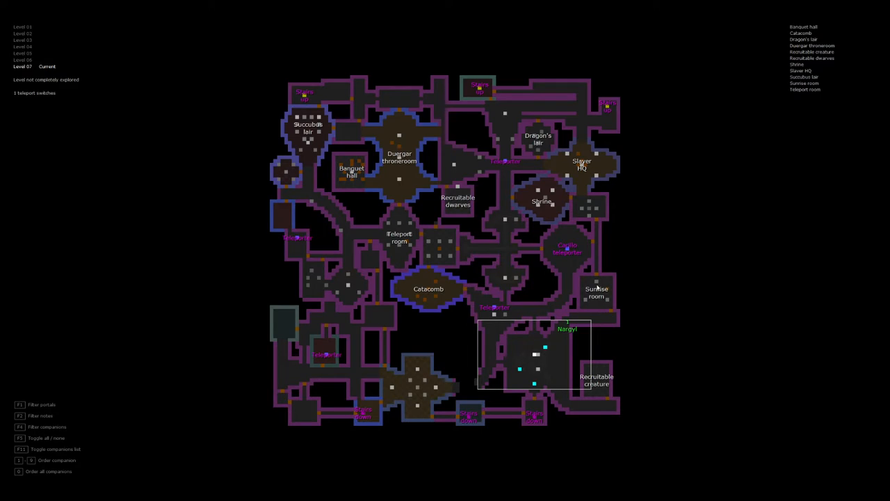
mouse_move(489, 412)
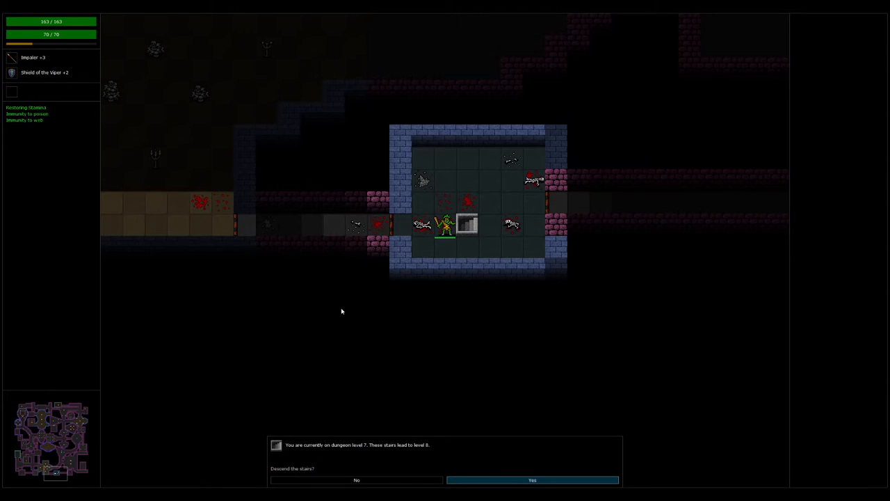
Step: Confirm descending the stairs to level 8
left_click(532, 479)
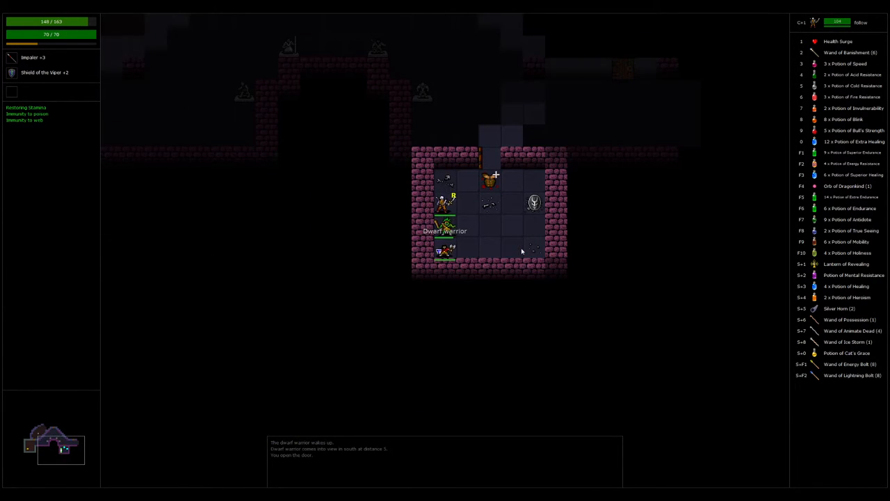
Step: Start a conversation with the dwarf warrior and pick a dialogue option
left_click(445, 223)
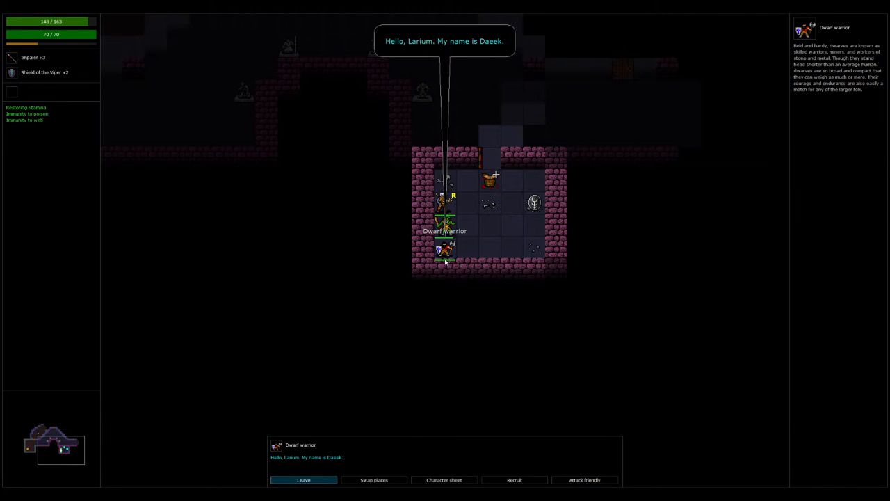
mouse_move(429, 420)
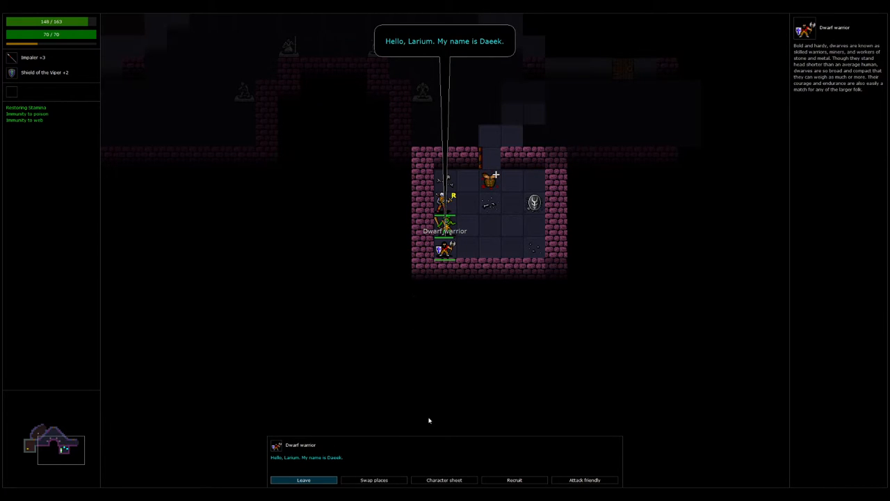
left_click(514, 479)
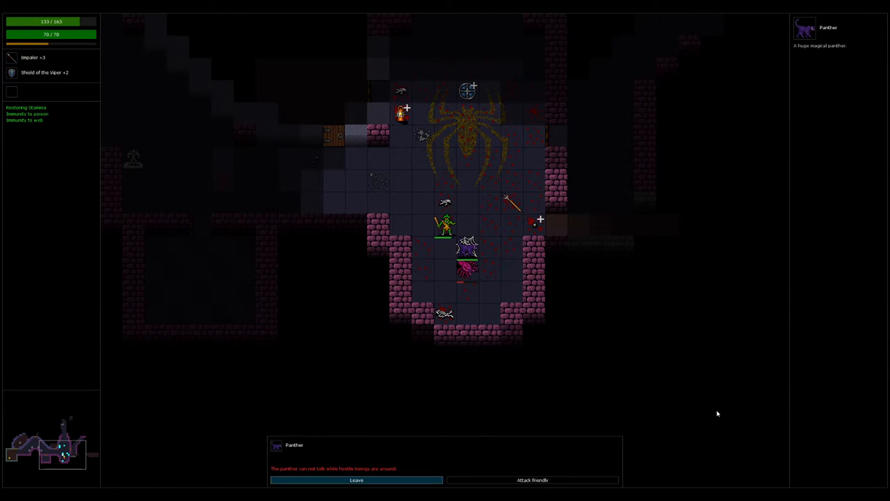
Step: Choose Leave to close the panther's dialogue
left_click(356, 480)
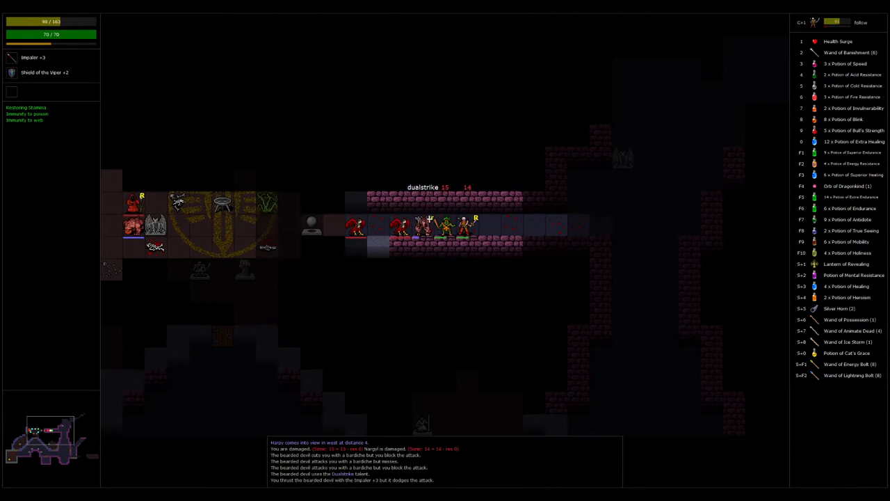
Step: Attack the bearded devil in the corridor
left_click(424, 224)
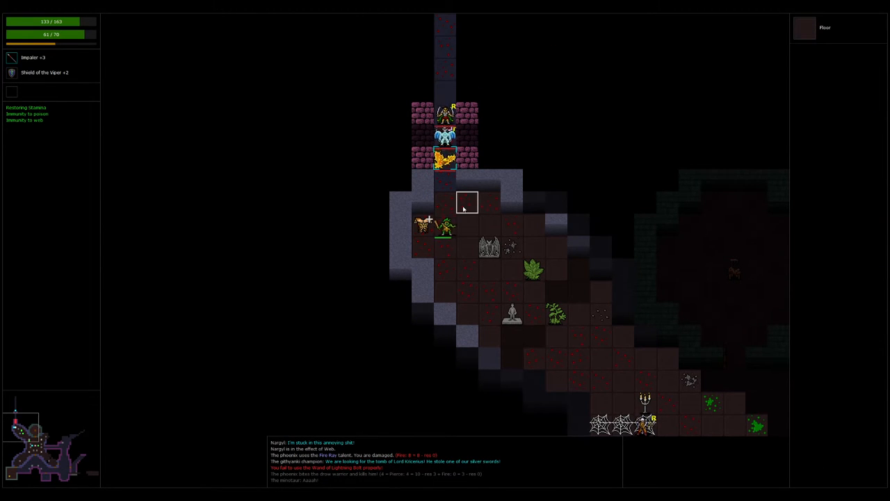
mouse_move(465, 226)
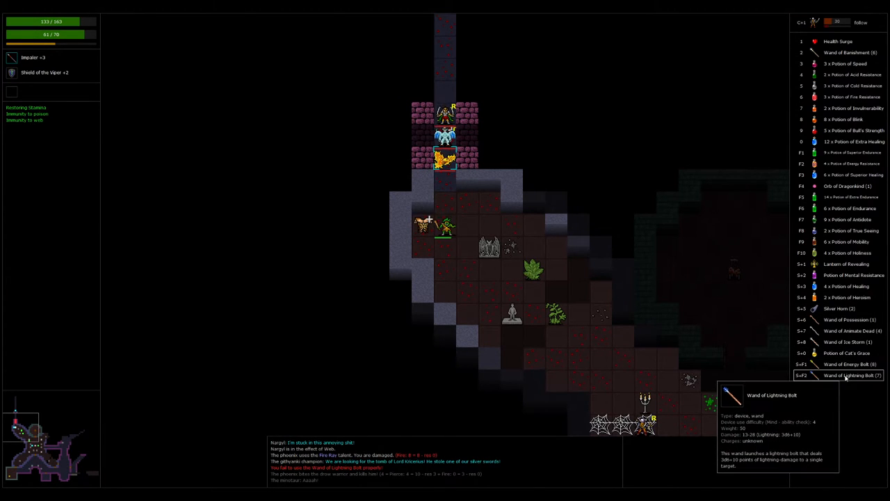
Step: Zap an enemy with the Wand of Lightning Bolt, leaving 6 charges
left_click(842, 374)
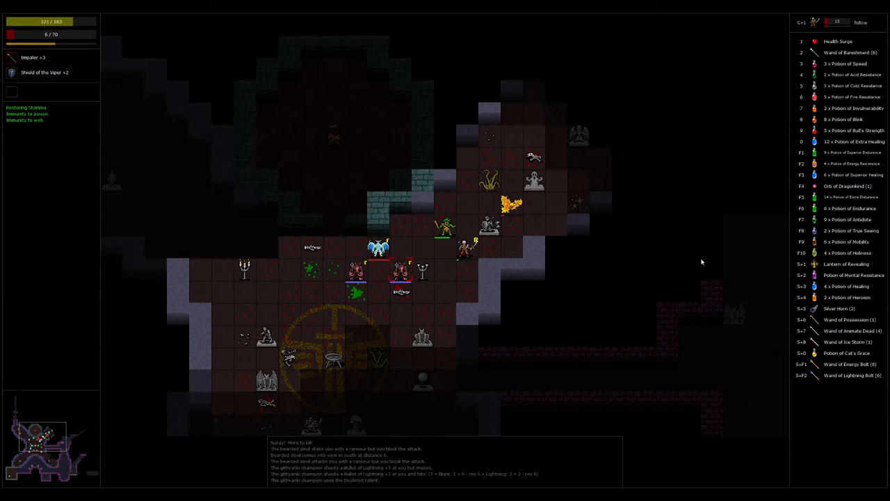
mouse_move(852, 297)
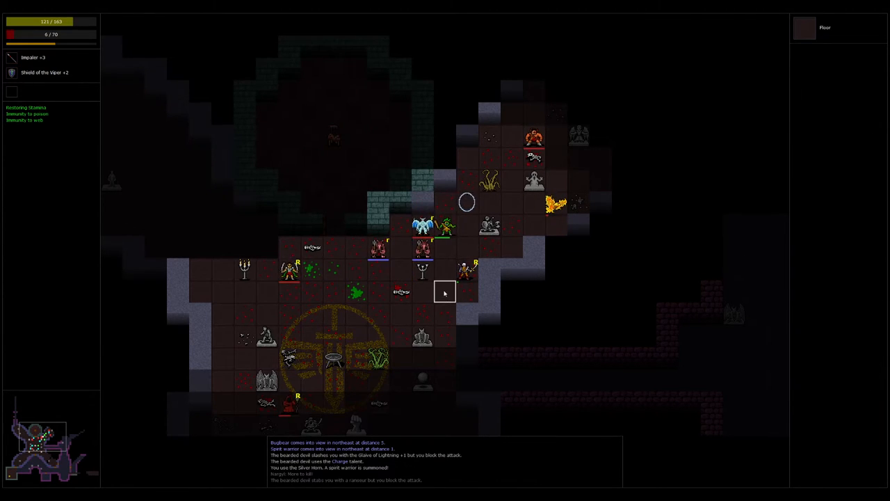
Step: Blow the Silver Horn to summon a spirit warrior against the bearded devils
left_click(466, 202)
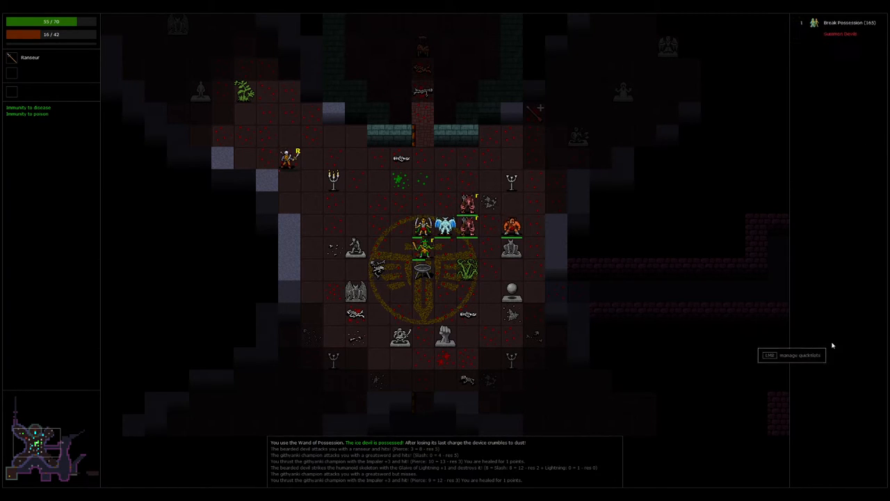
mouse_move(422, 247)
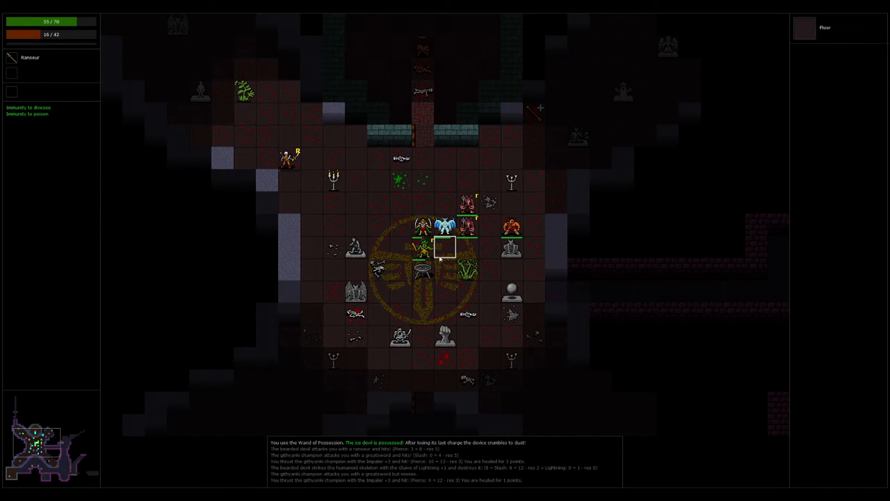
mouse_move(445, 224)
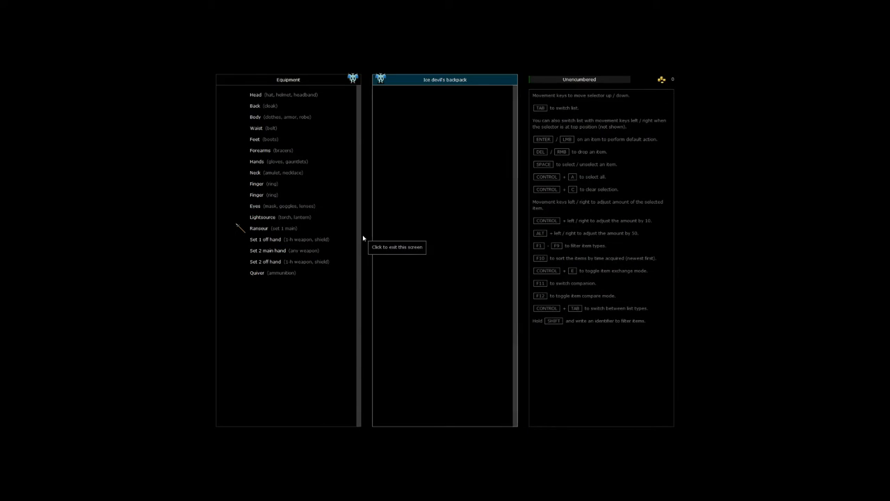
Step: Leave the ice devil's empty equipment screen and examine Larium's gear and devices
left_click(396, 247)
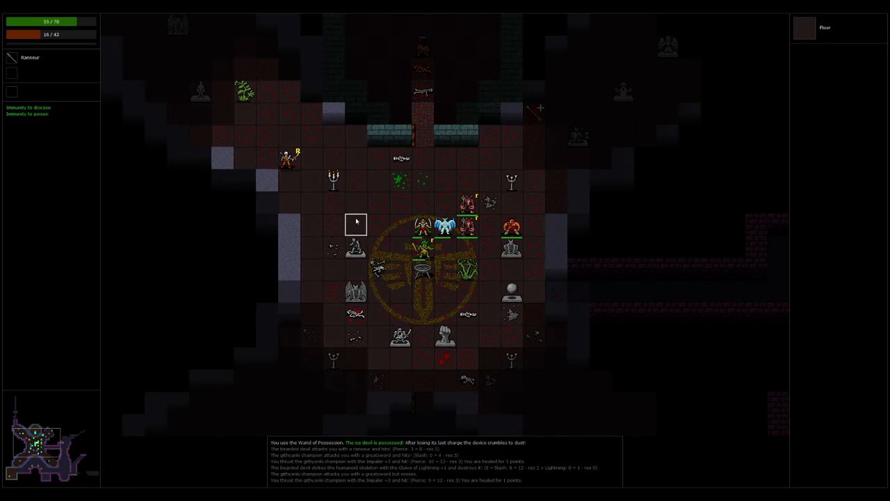
key("i")
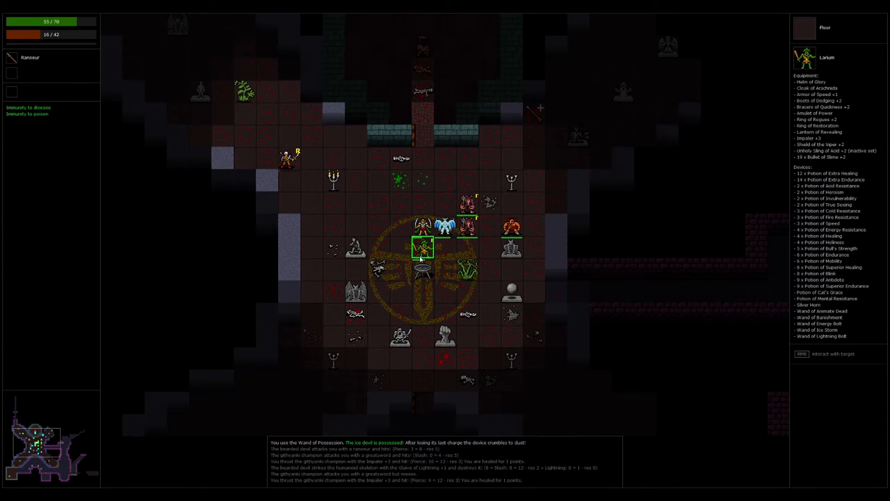
mouse_move(449, 224)
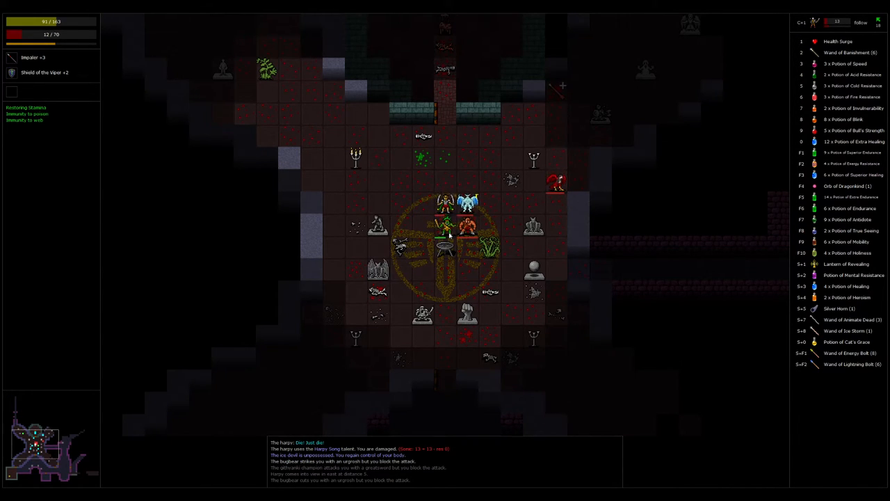
mouse_move(846, 297)
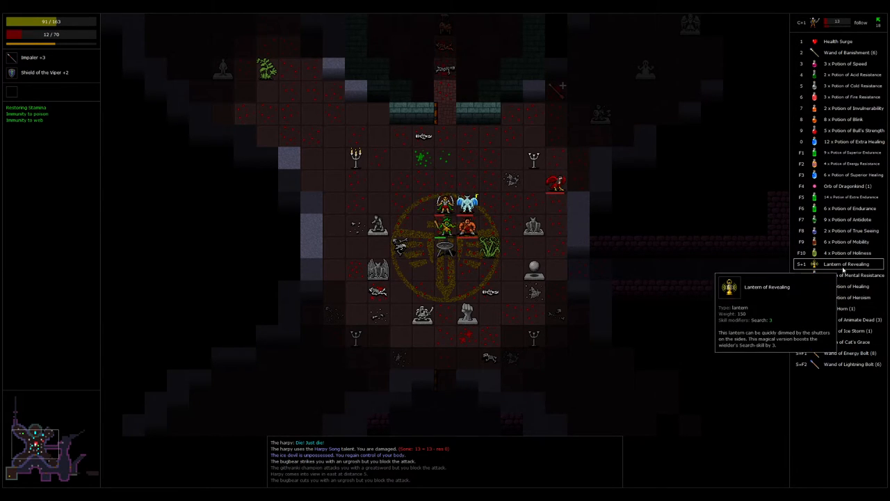
mouse_move(852, 208)
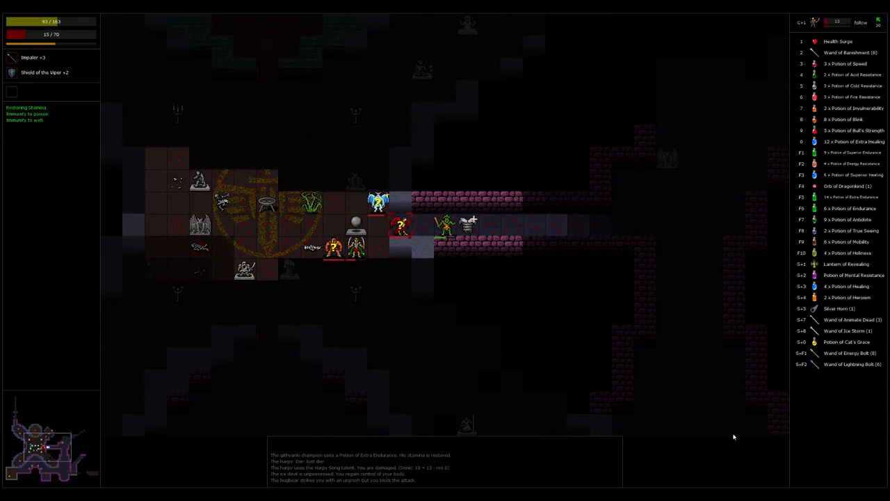
mouse_move(841, 353)
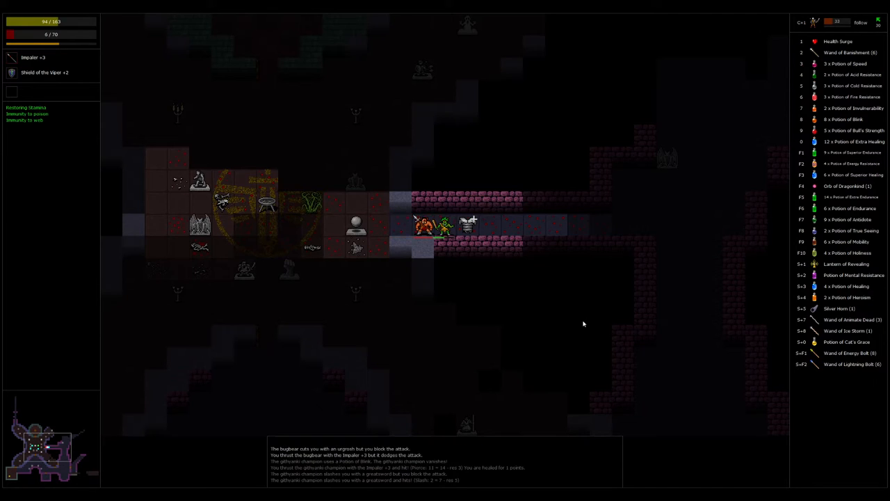
Step: Attack the bugbear beside Larium in the corridor
left_click(418, 226)
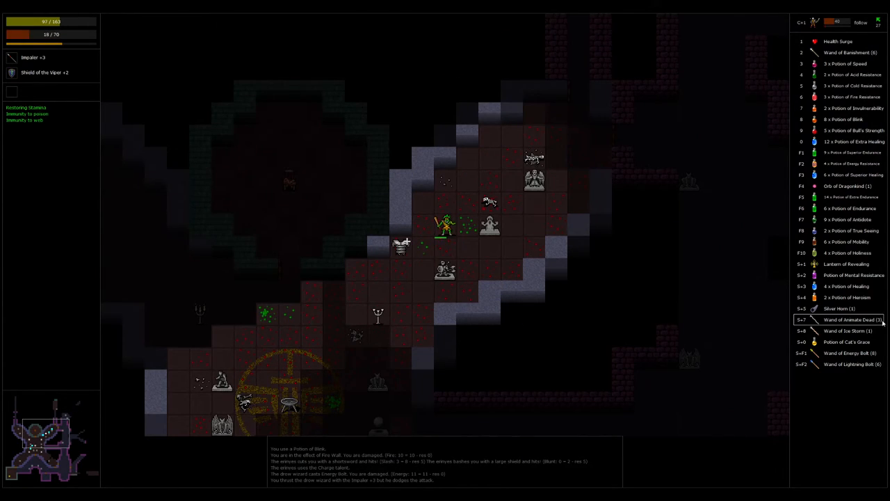
mouse_move(480, 330)
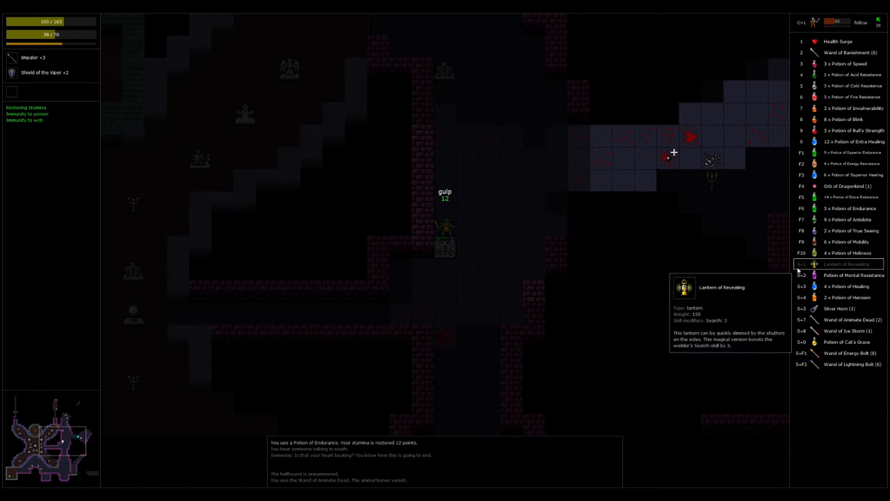
mouse_move(841, 196)
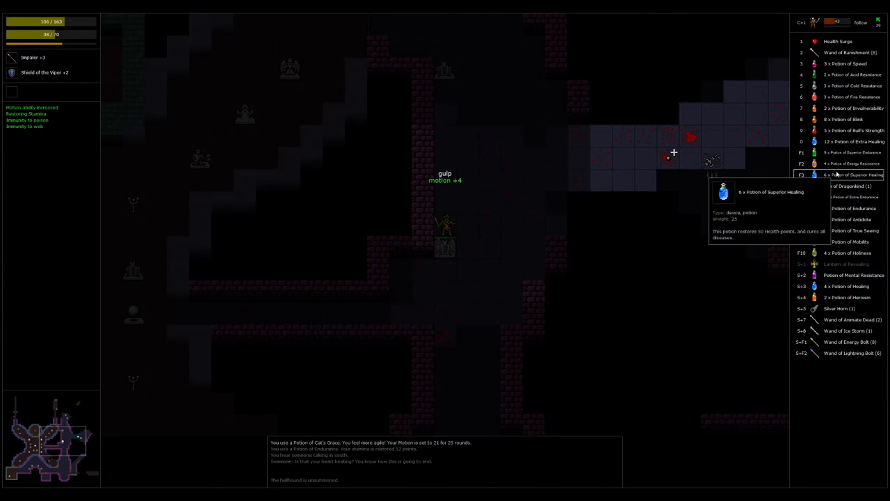
mouse_move(848, 75)
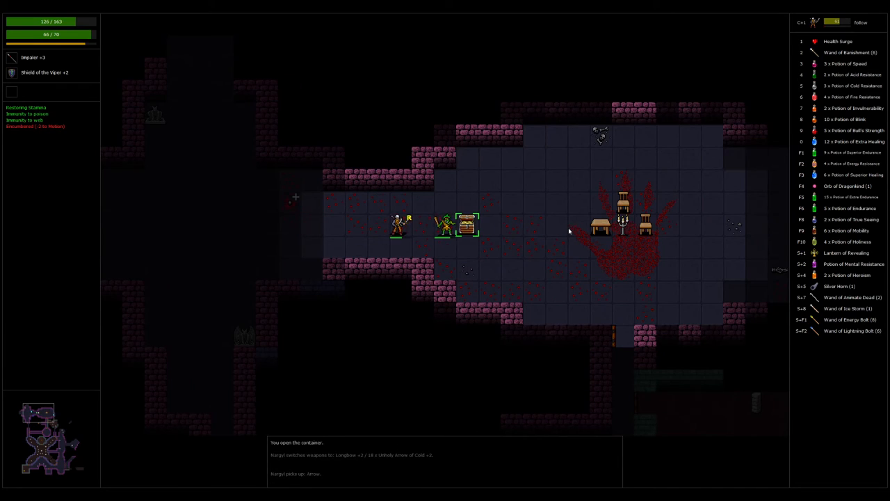
Step: Inspect the opened chest's contents and take the Longsword +3
left_click(467, 226)
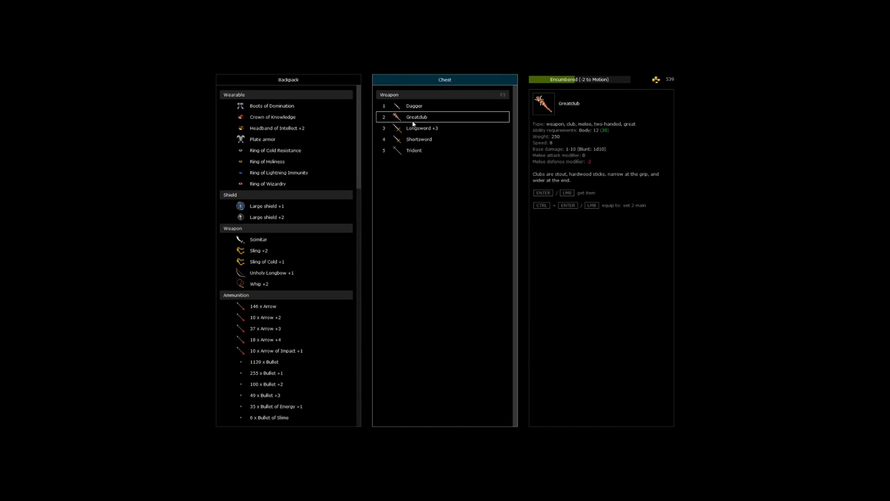
key("escape")
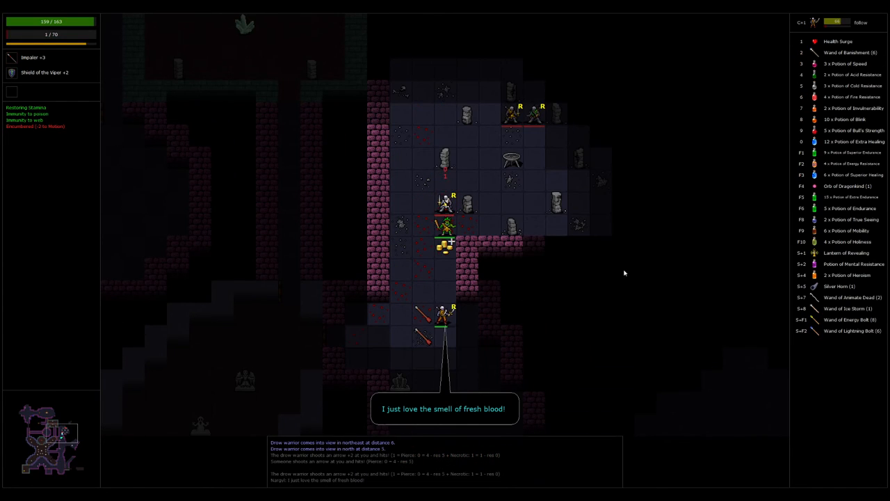
Step: Stab the drow warrior with the Impaler +3 until it dies, earning 451 XP
left_click(445, 202)
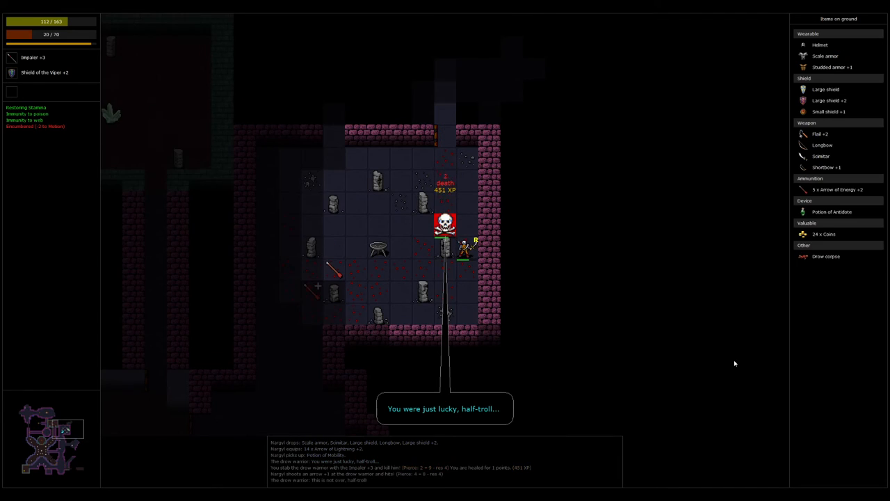
Step: View the drow warrior's gear lying on the ground and pick up items
key("i")
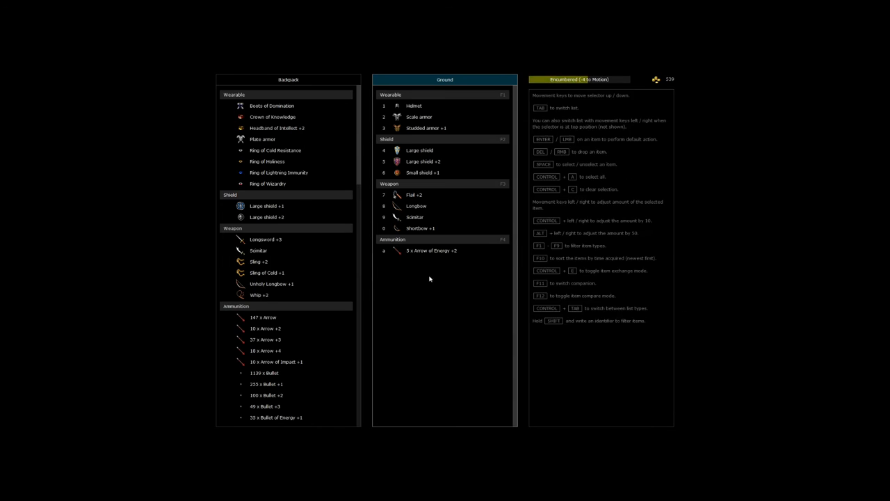
left_click(414, 195)
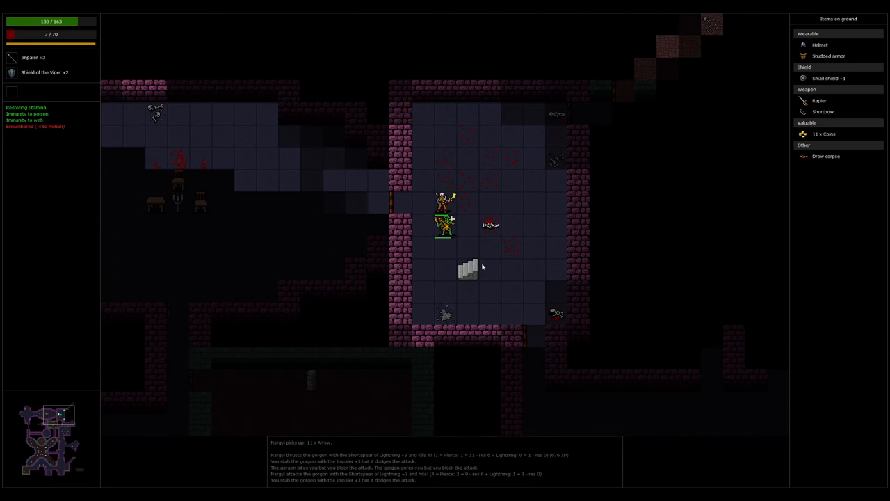
Step: Check the inventory while fighting the gorgon alongside Nargyl
key("i")
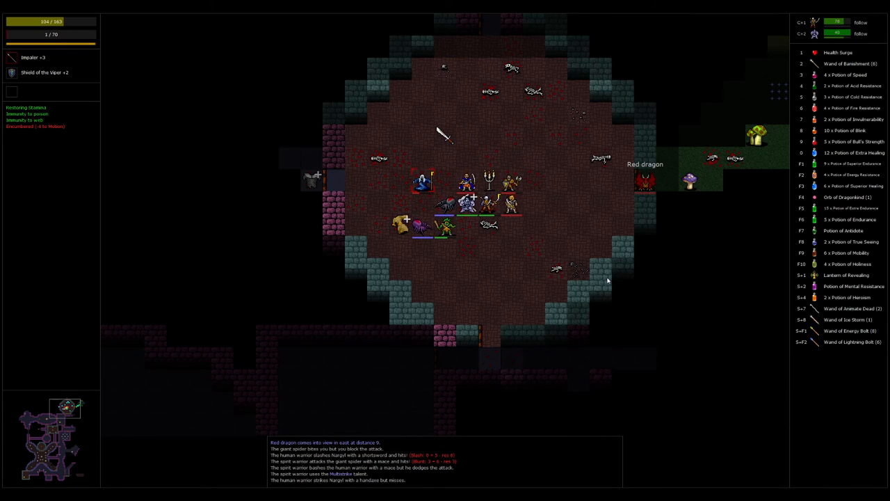
Step: Walk to the up stairs, preview level 7, and ascend away from the red dragon
left_click(468, 181)
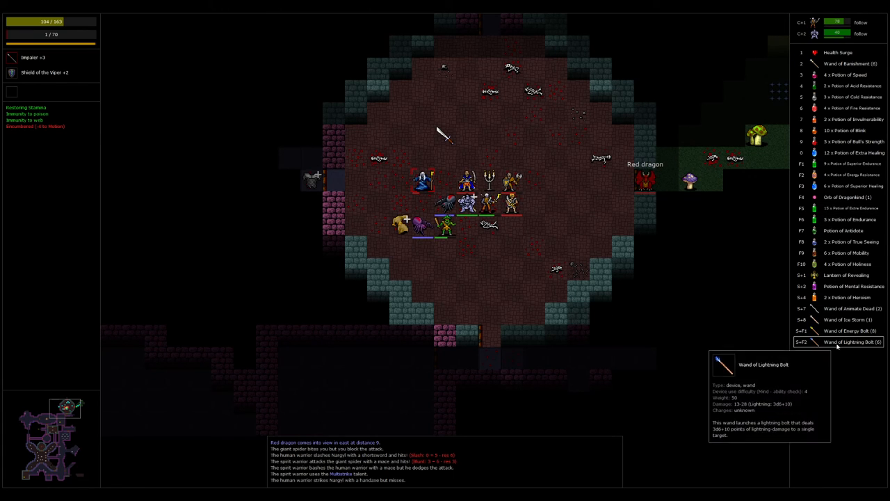
mouse_move(592, 308)
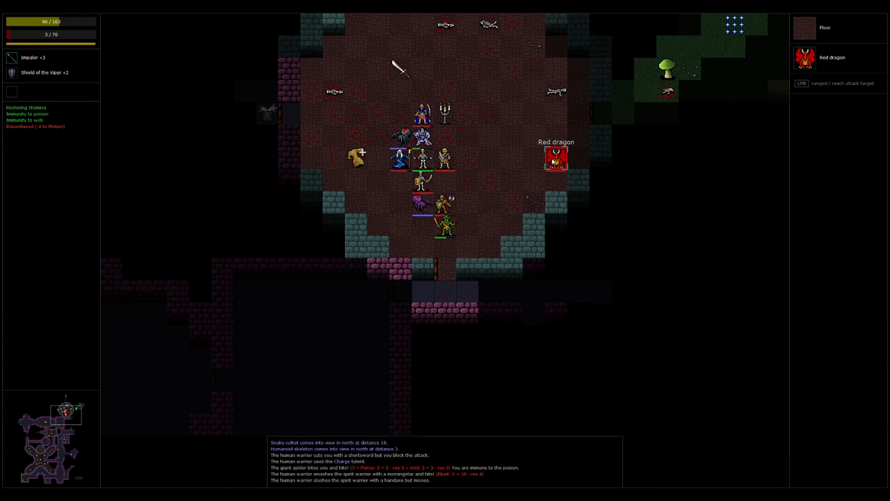
mouse_move(466, 270)
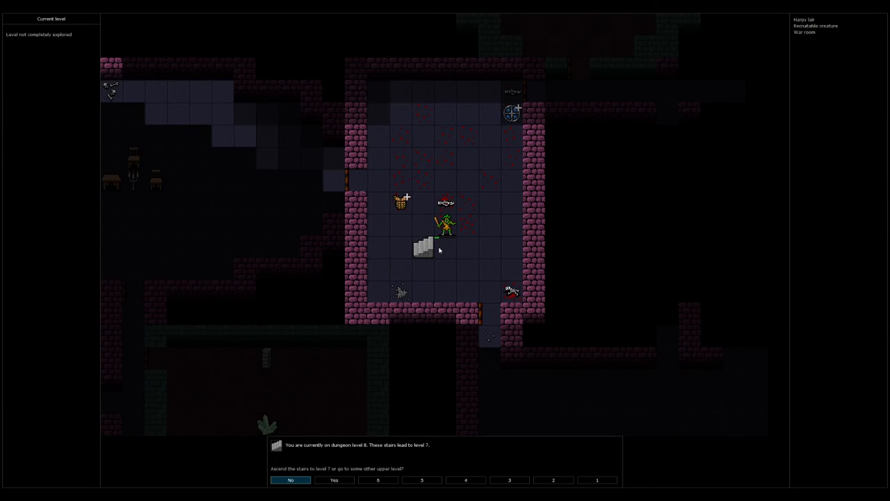
left_click(334, 479)
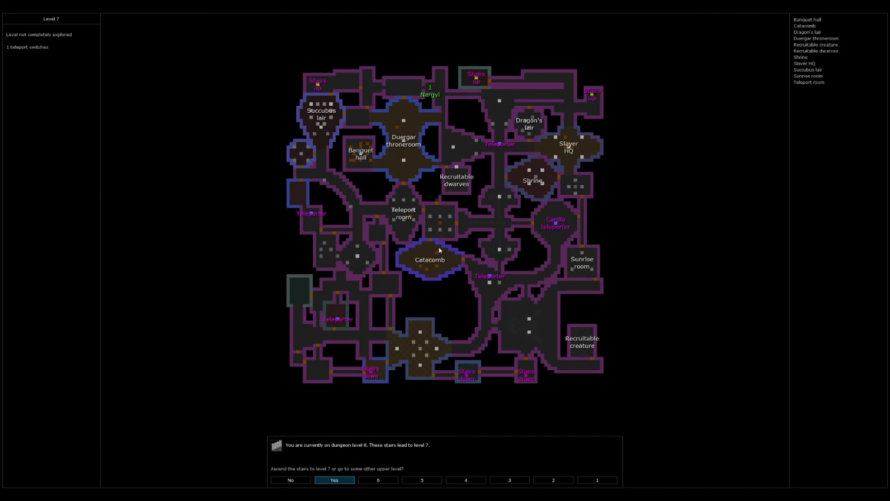
left_click(334, 479)
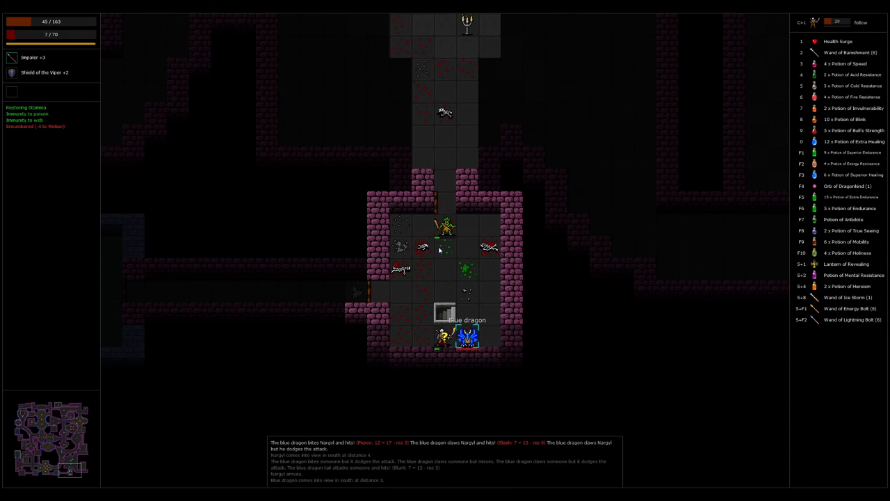
Step: Glance over the inventory and equipment, then return to the dungeon view
key("i")
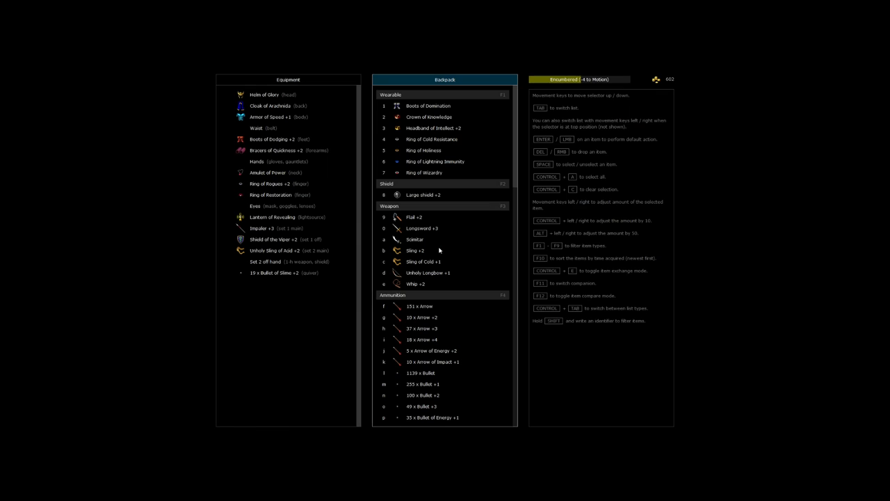
key("Escape")
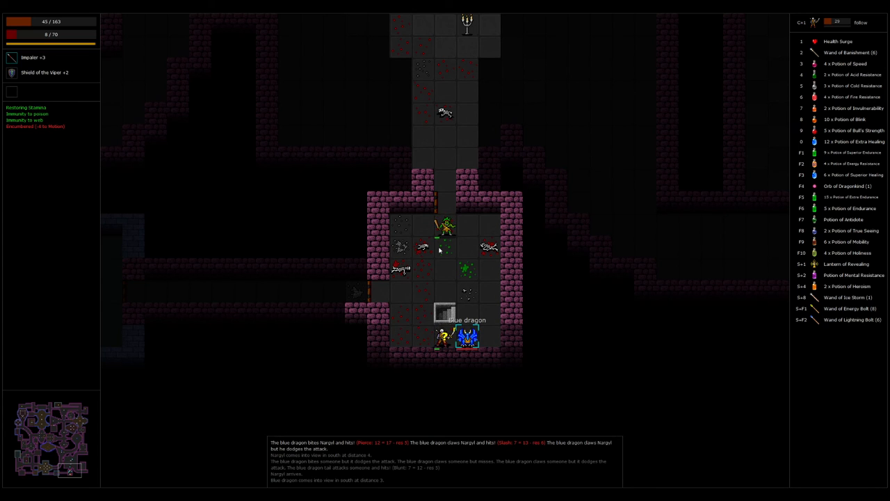
mouse_move(851, 319)
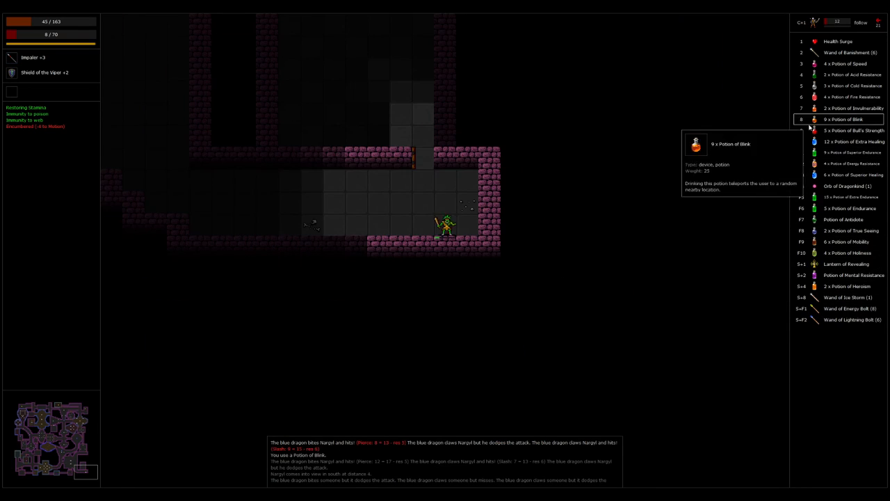
mouse_move(852, 320)
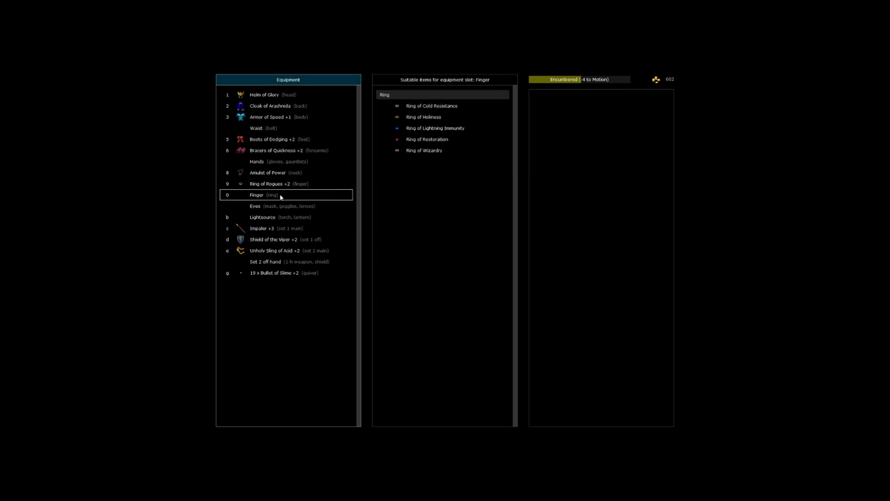
Step: Leave the equipment screen and return to the level 7 map
key("Escape")
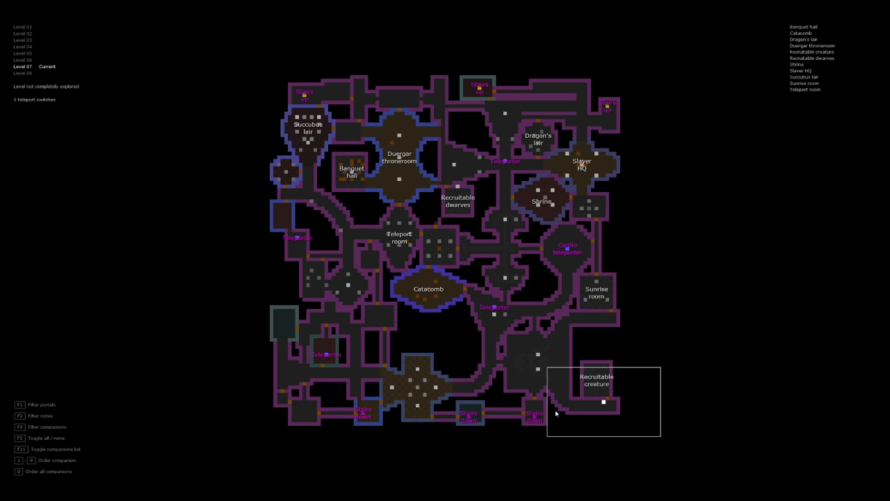
mouse_move(369, 420)
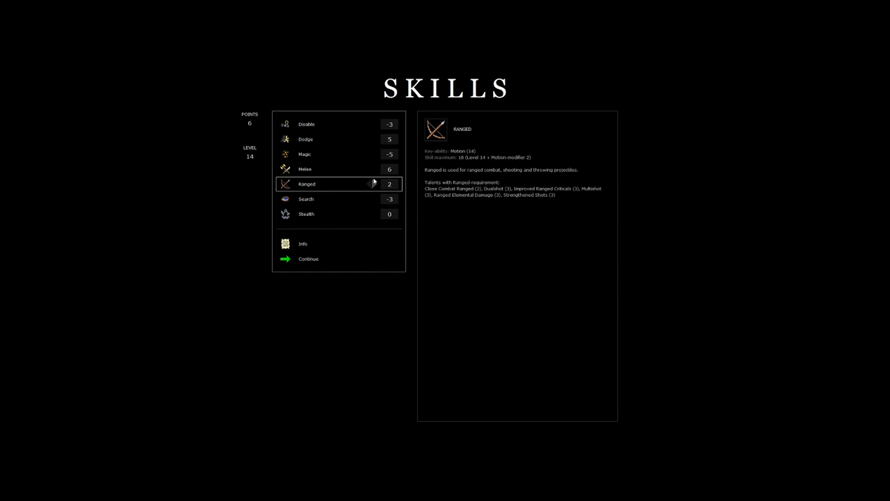
Step: Put a skill point into Ranged on the skills screen
left_click(308, 259)
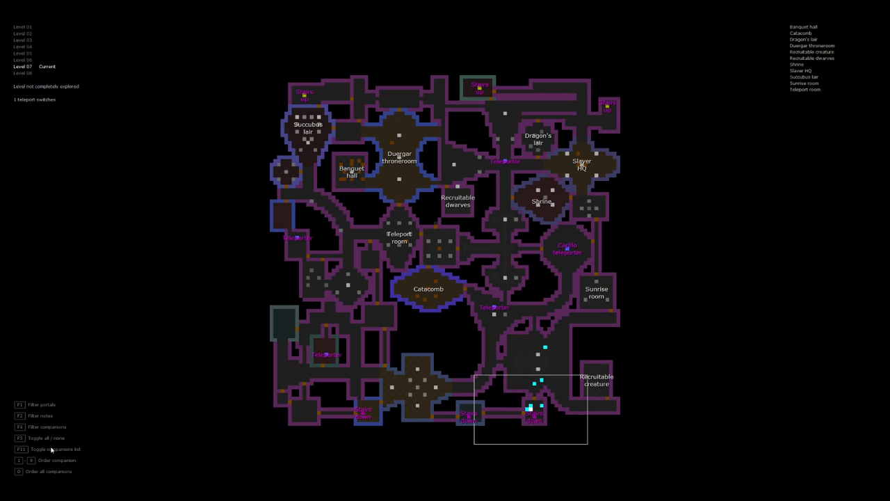
mouse_move(553, 302)
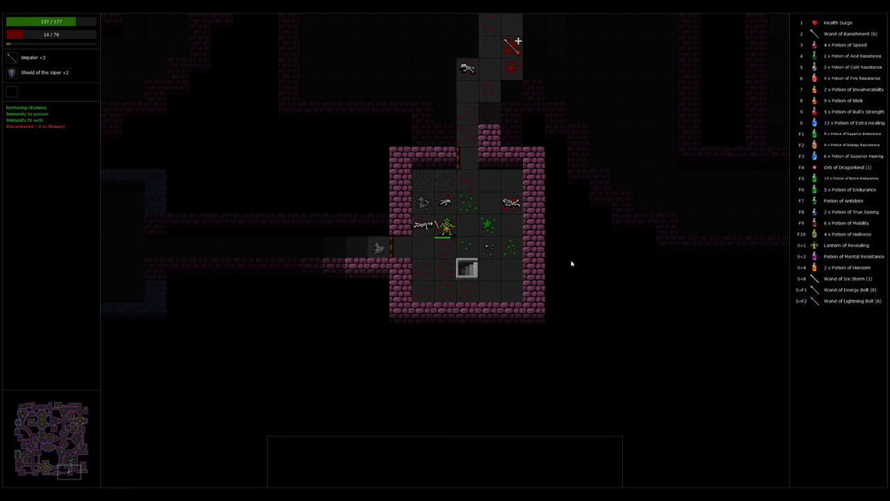
mouse_move(129, 399)
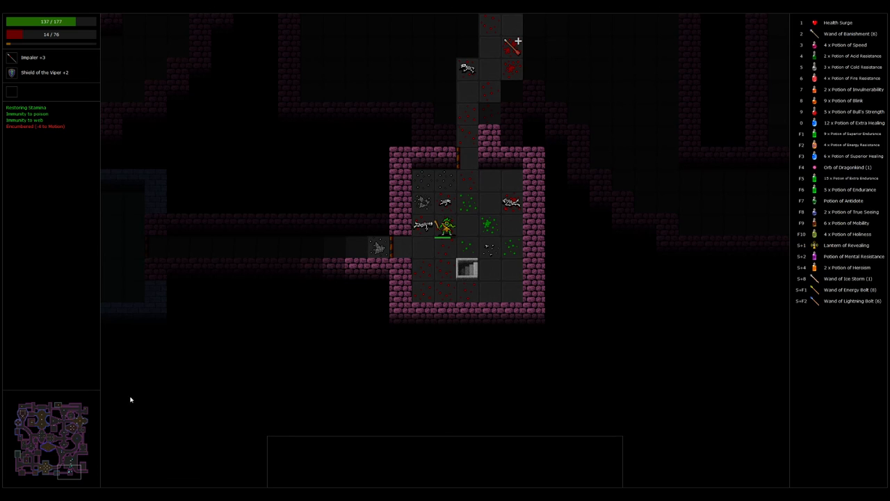